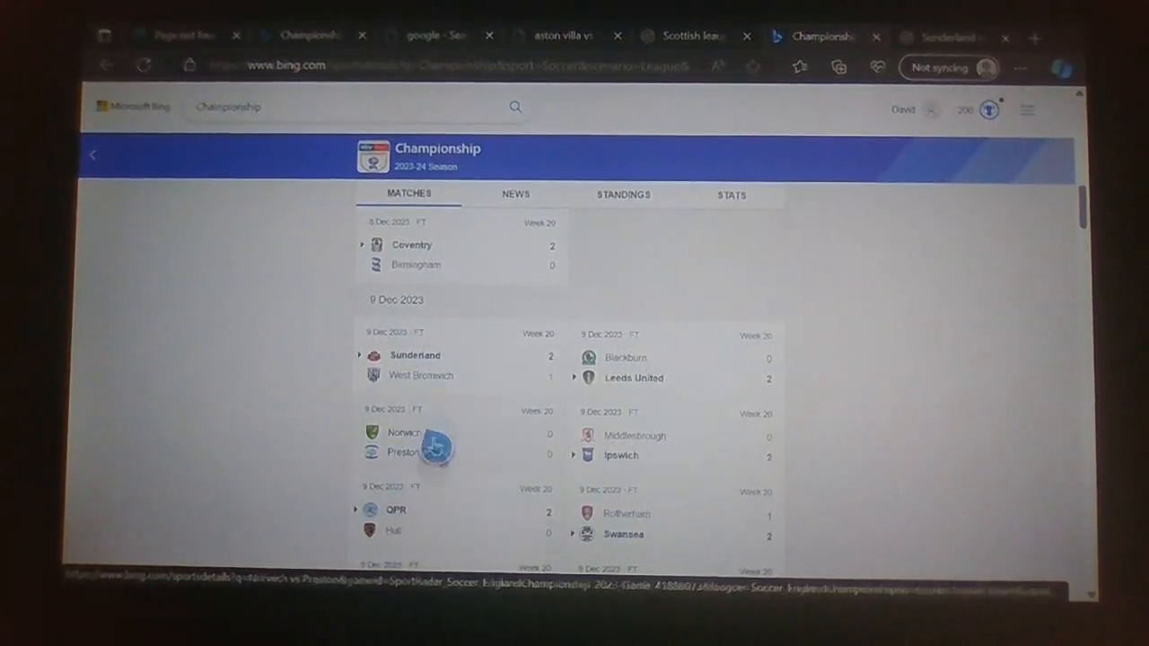
- Search Google for Coventry City's last game, showing a 2–0 win over Birmingham
{"action": "scroll", "scroll_direction": "down", "scroll_amount": 3}
{"action": "type", "text": "Coventry city last gam"}
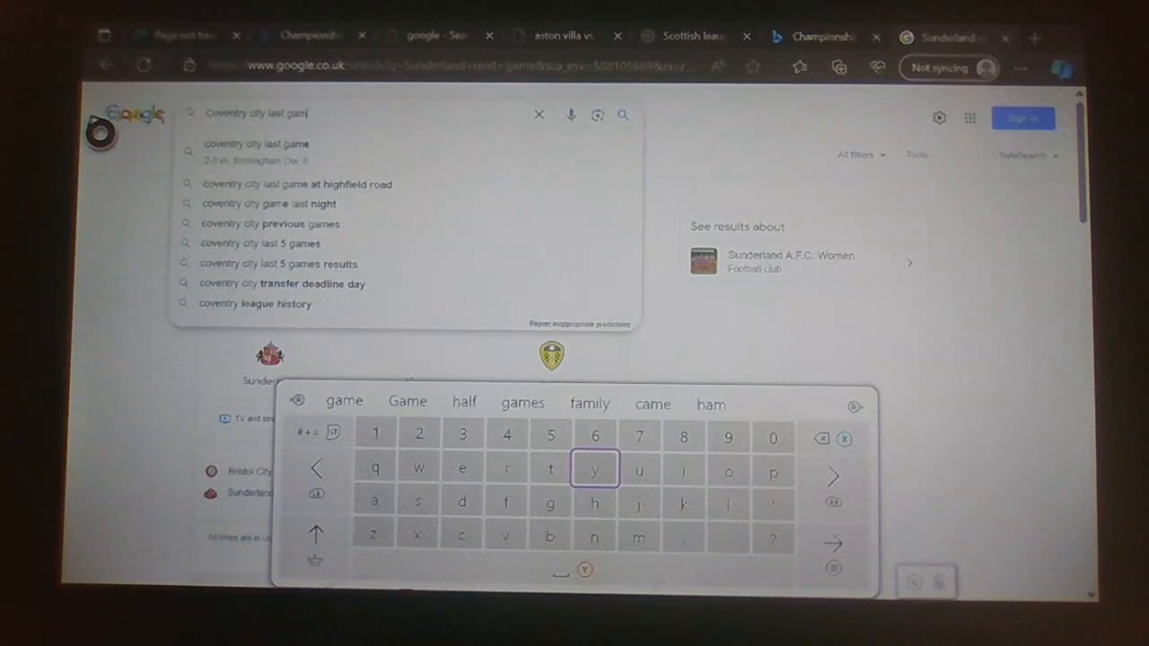
{"action": "left_click", "coordinate": [256, 144]}
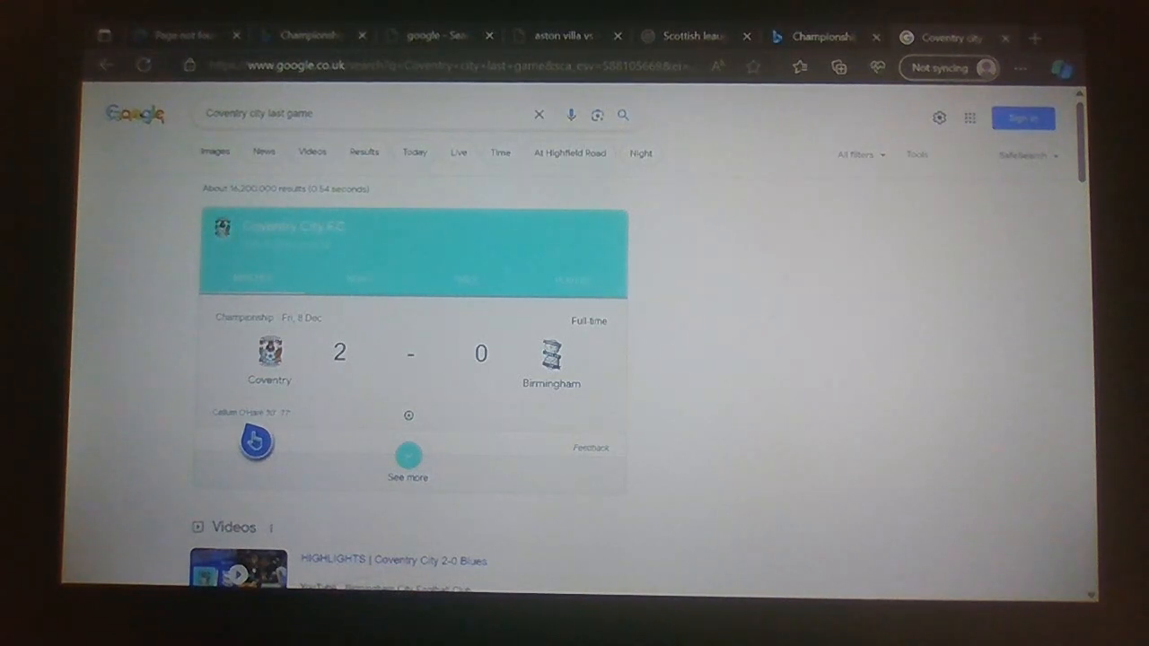
{"action": "mouse_move", "coordinate": [489, 305]}
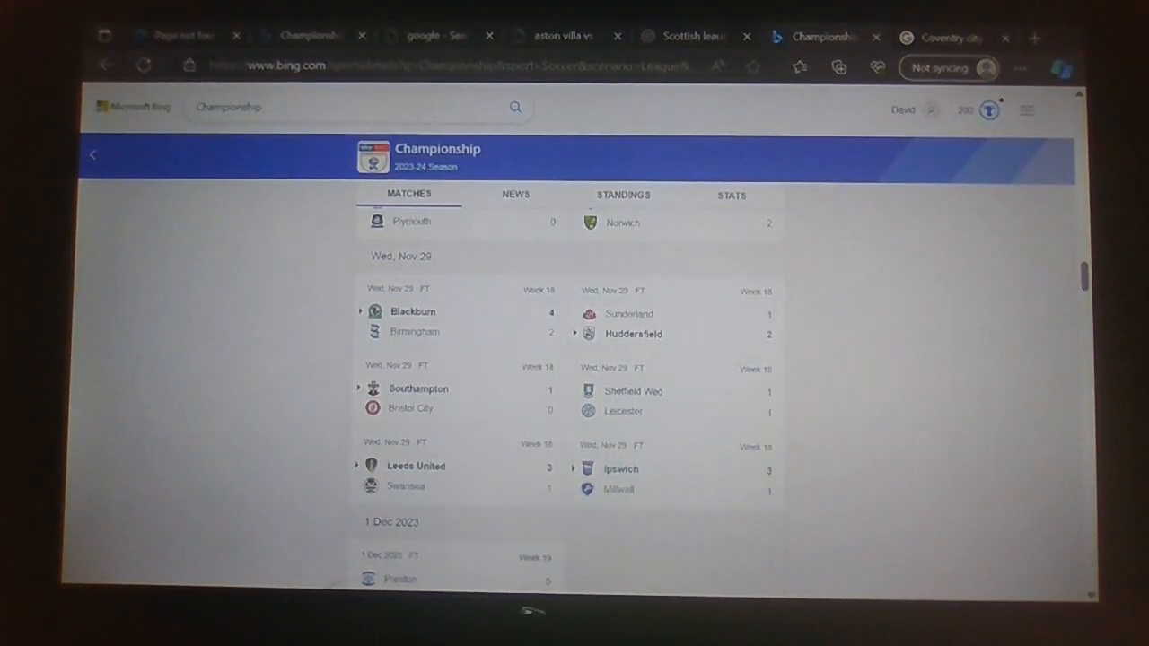
- Scroll Bing's Matches list to 9 Dec, then check West Brom's 2–1 loss to Sunderland on Google
{"action": "scroll", "scroll_direction": "up", "scroll_amount": 3}
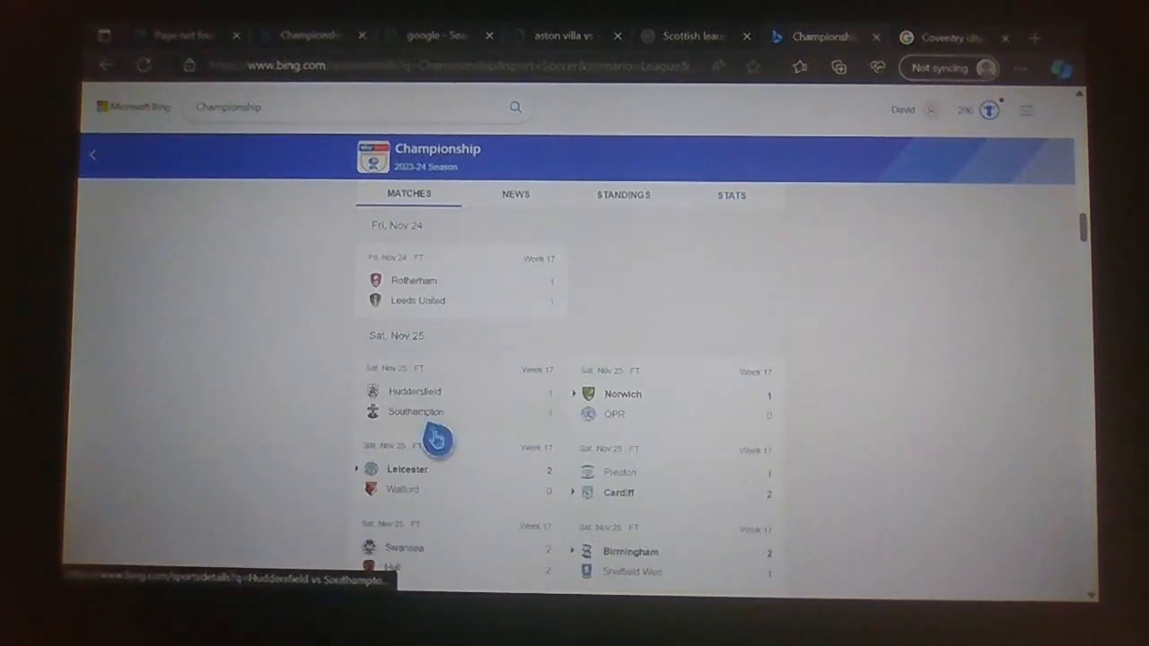
{"action": "scroll", "scroll_direction": "down", "scroll_amount": 3}
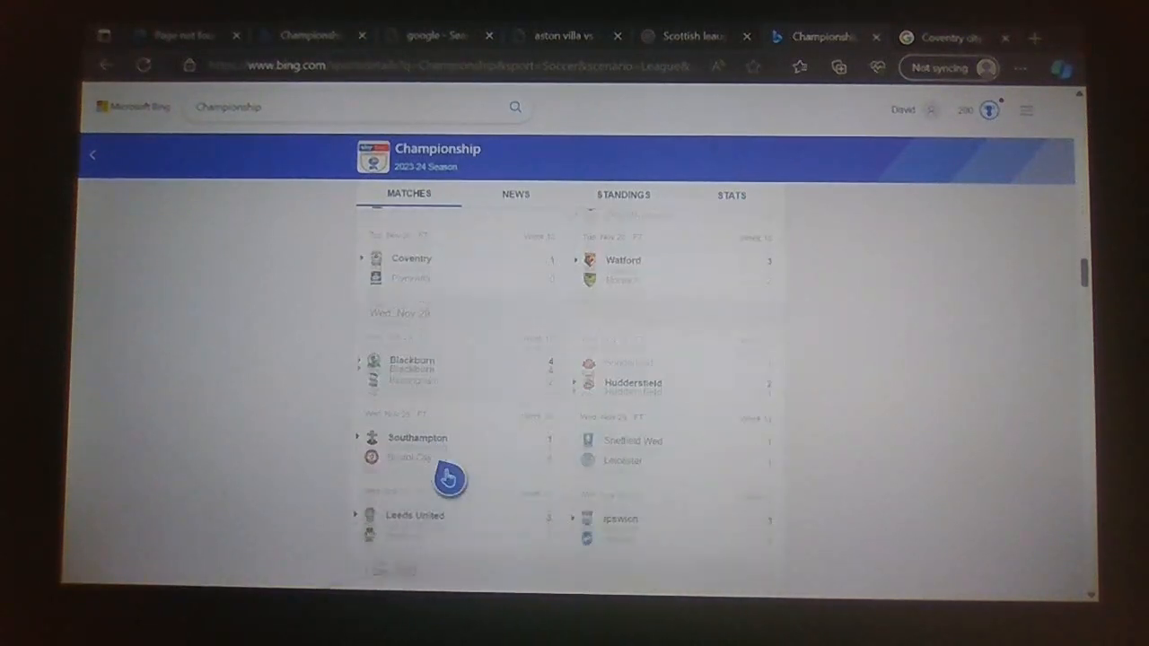
{"action": "scroll", "scroll_direction": "down", "scroll_amount": 3}
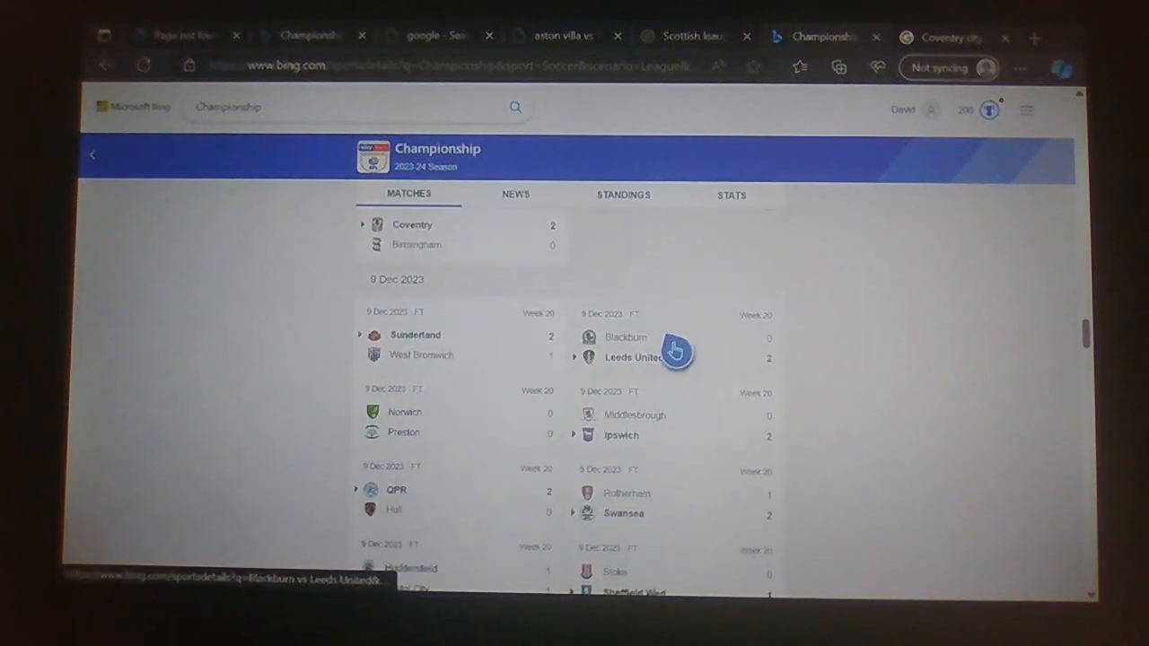
{"action": "left_click", "coordinate": [951, 37]}
{"action": "type", "text": "West brom last game"}
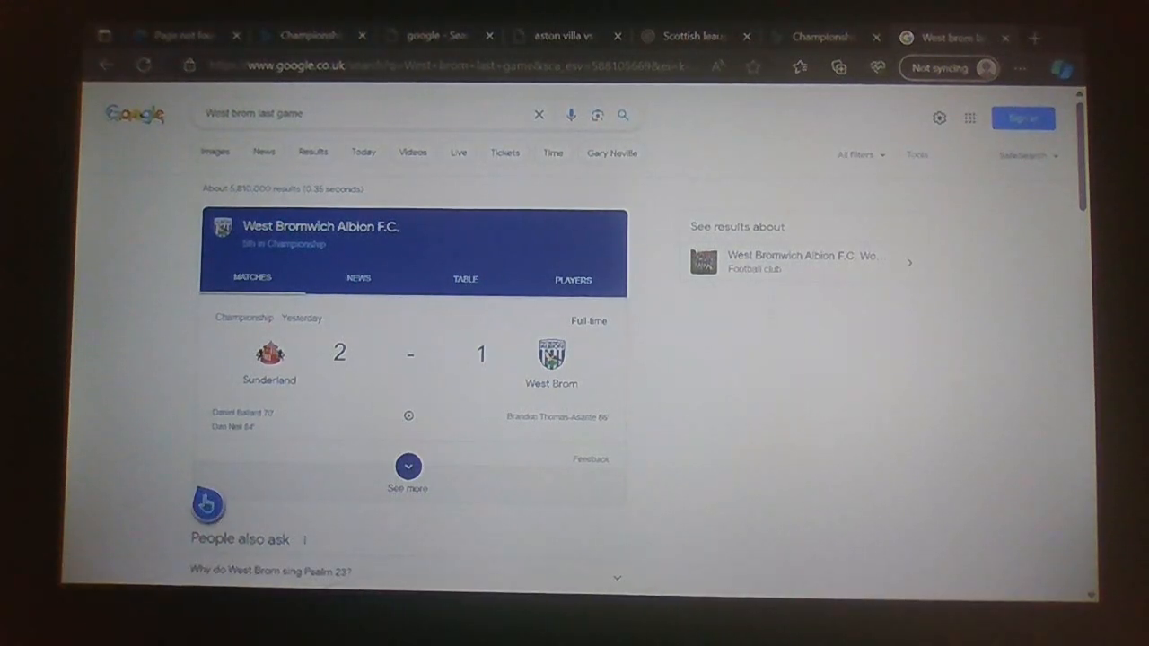
{"action": "mouse_move", "coordinate": [608, 254]}
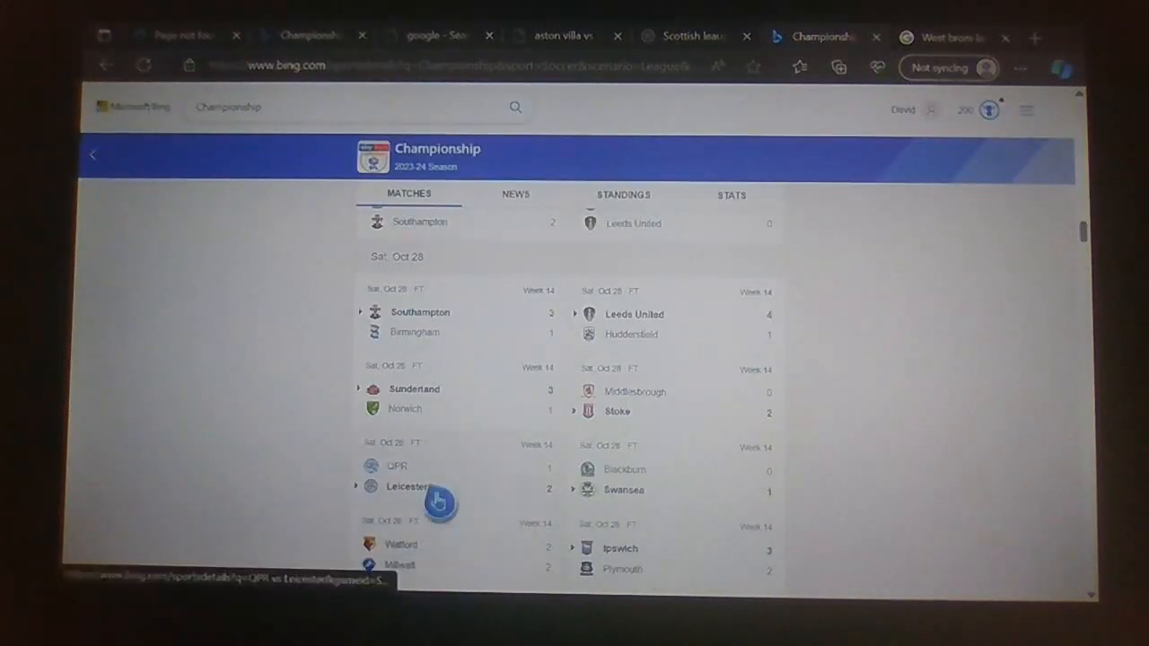
- Scroll Bing's Matches list to 9 Dec to find Blackburn's 0–2 home defeat to Leeds United
{"action": "scroll", "scroll_direction": "down", "scroll_amount": 3}
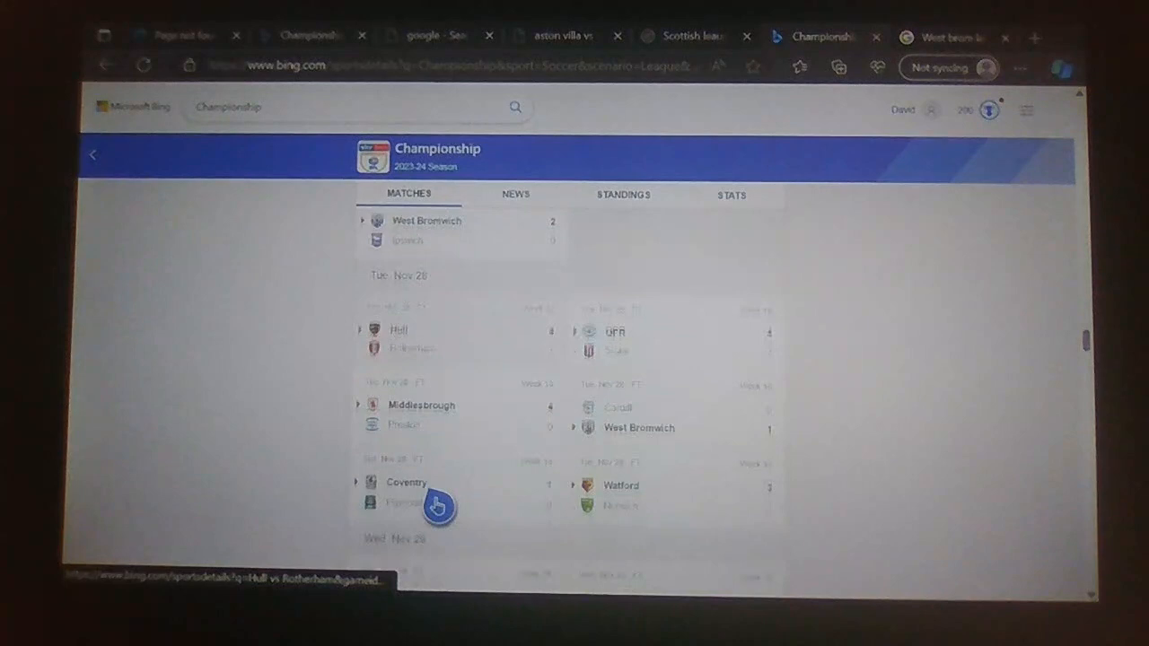
{"action": "scroll", "scroll_direction": "down", "scroll_amount": 3}
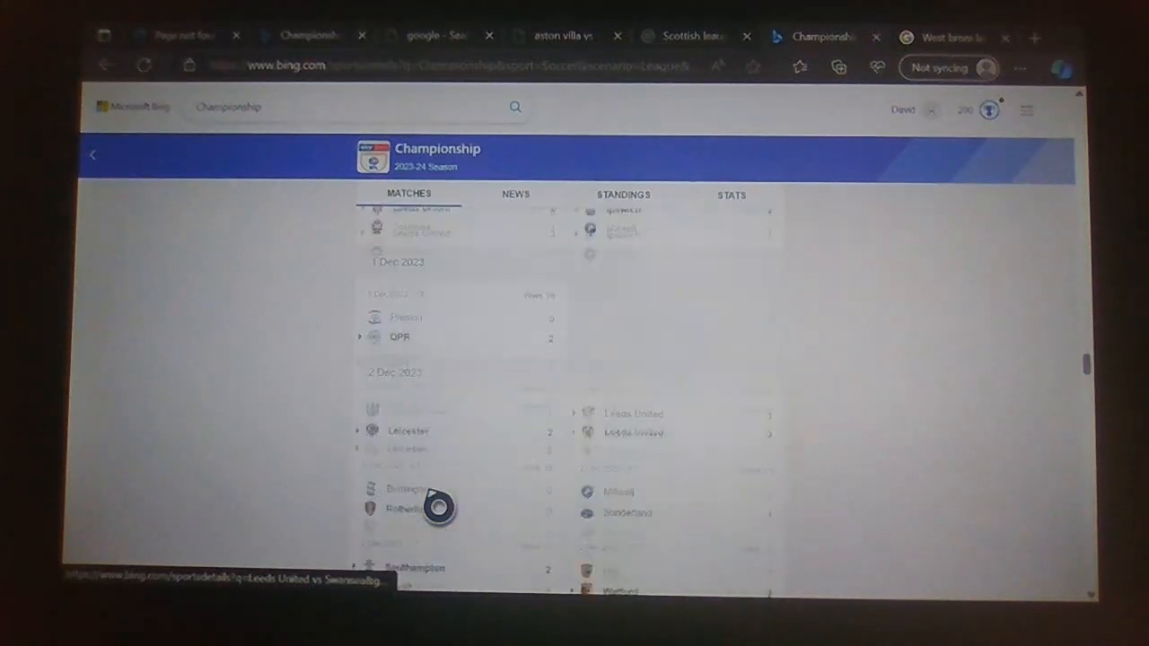
{"action": "scroll", "scroll_direction": "down", "scroll_amount": 3}
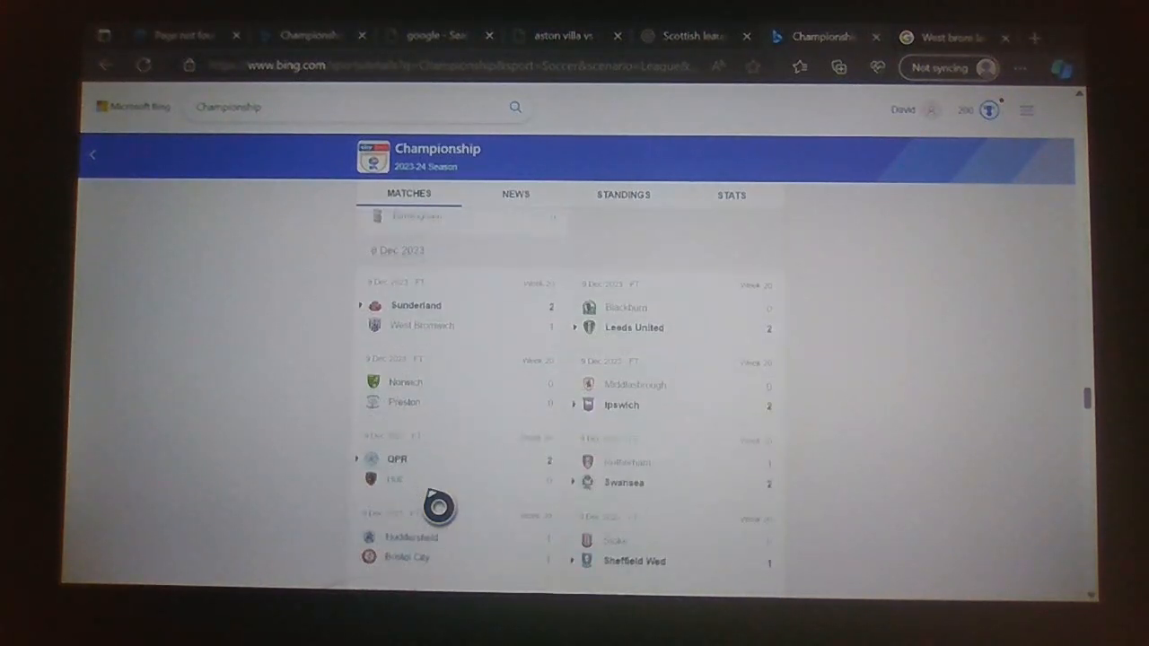
{"action": "scroll", "scroll_direction": "down", "scroll_amount": 3}
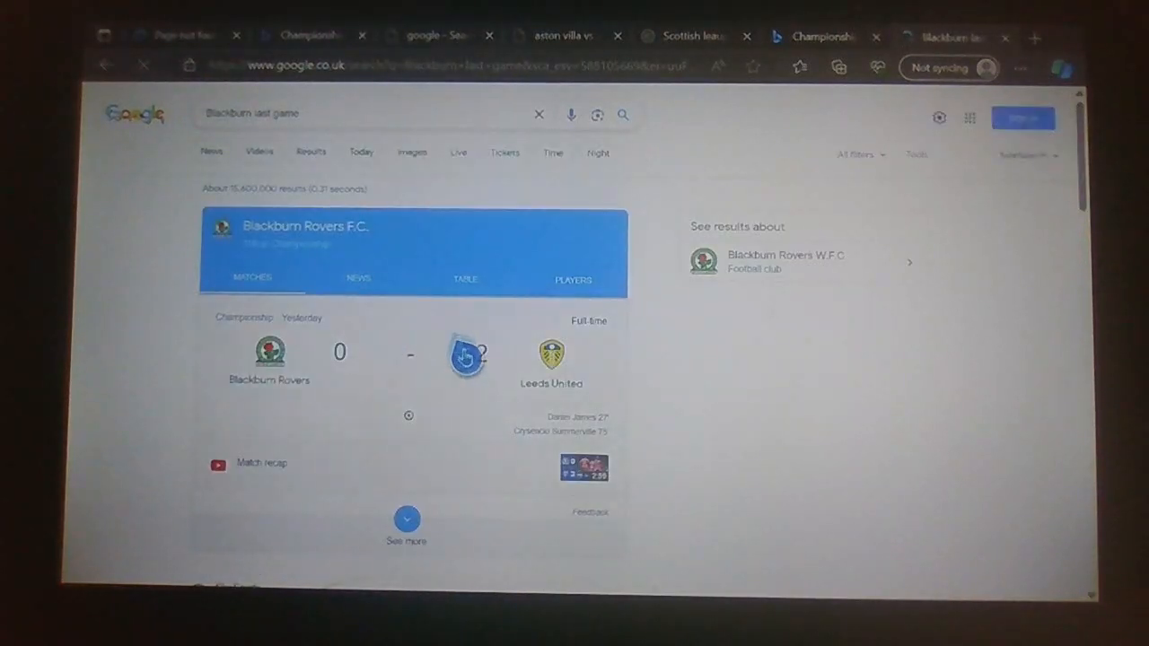
{"action": "mouse_move", "coordinate": [558, 577]}
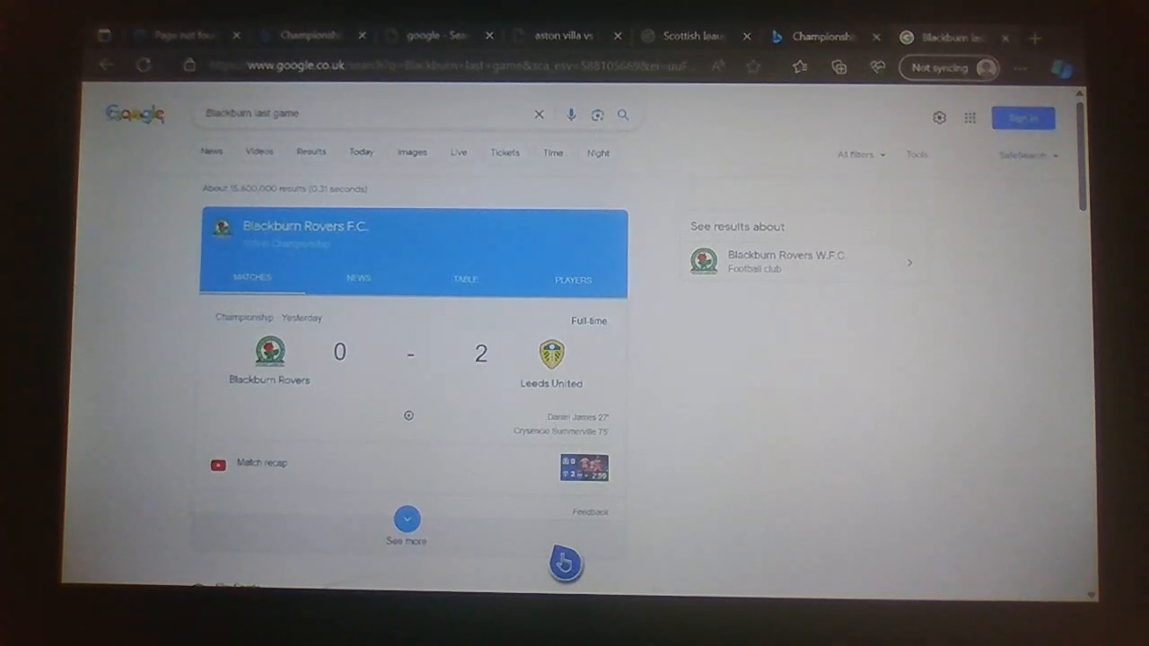
{"action": "mouse_move", "coordinate": [600, 520]}
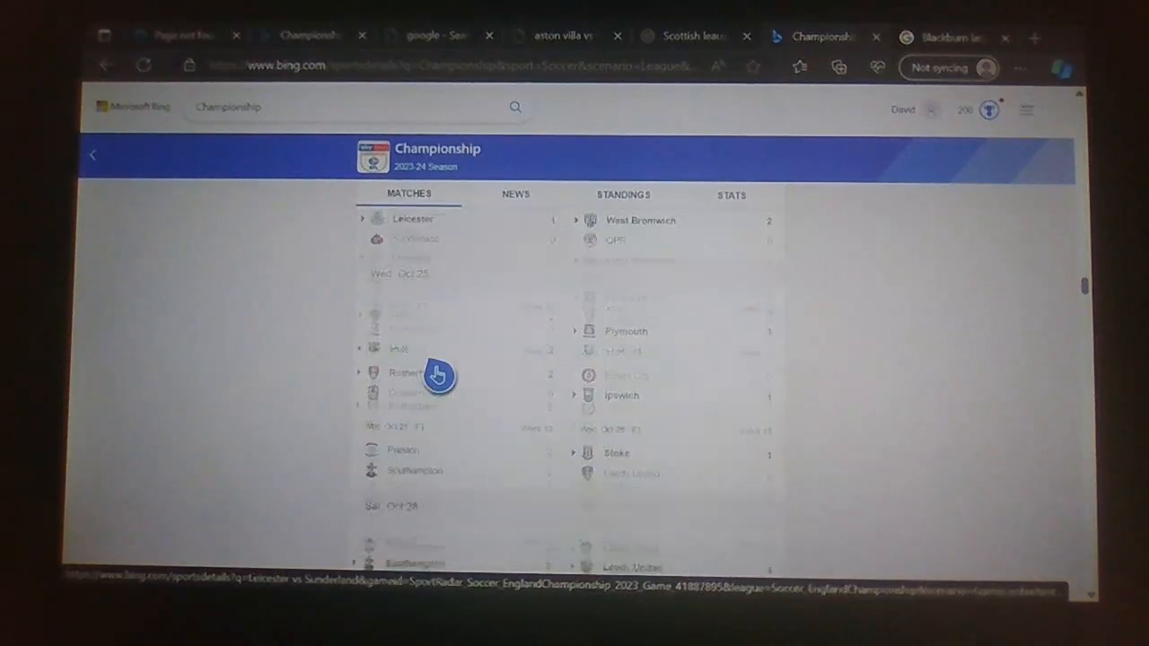
- Scroll to 9 Dec, check Preston's 0–0 draw at Norwich on Google, then return to Bing
{"action": "scroll", "scroll_direction": "down", "scroll_amount": 3}
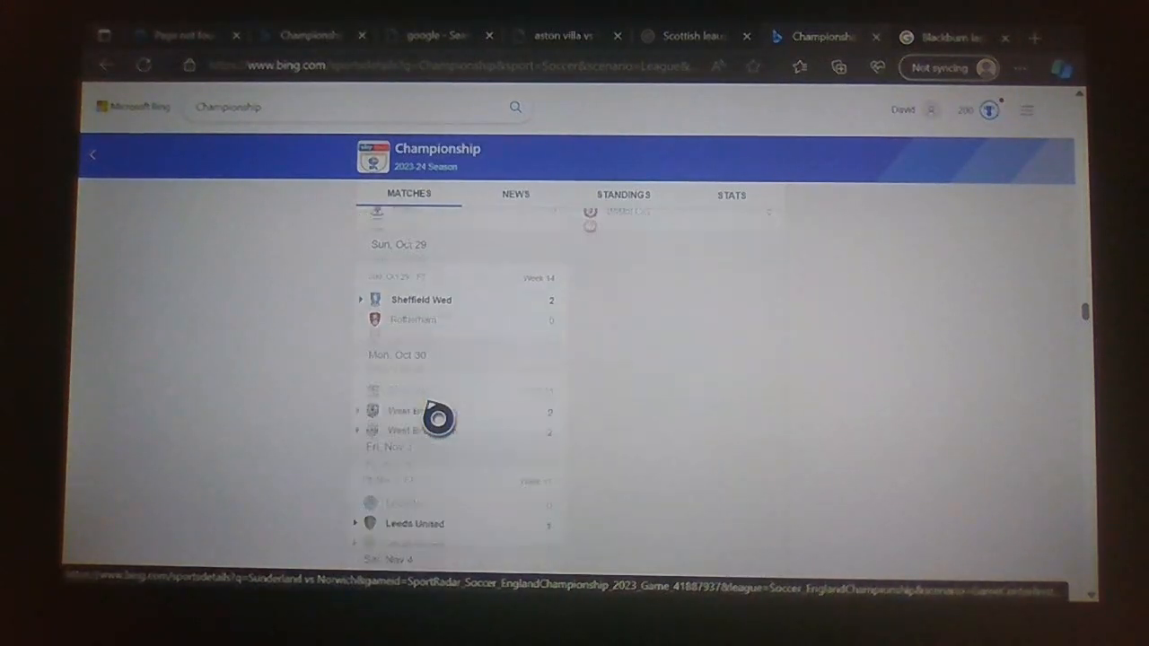
{"action": "scroll", "scroll_direction": "down", "scroll_amount": 3}
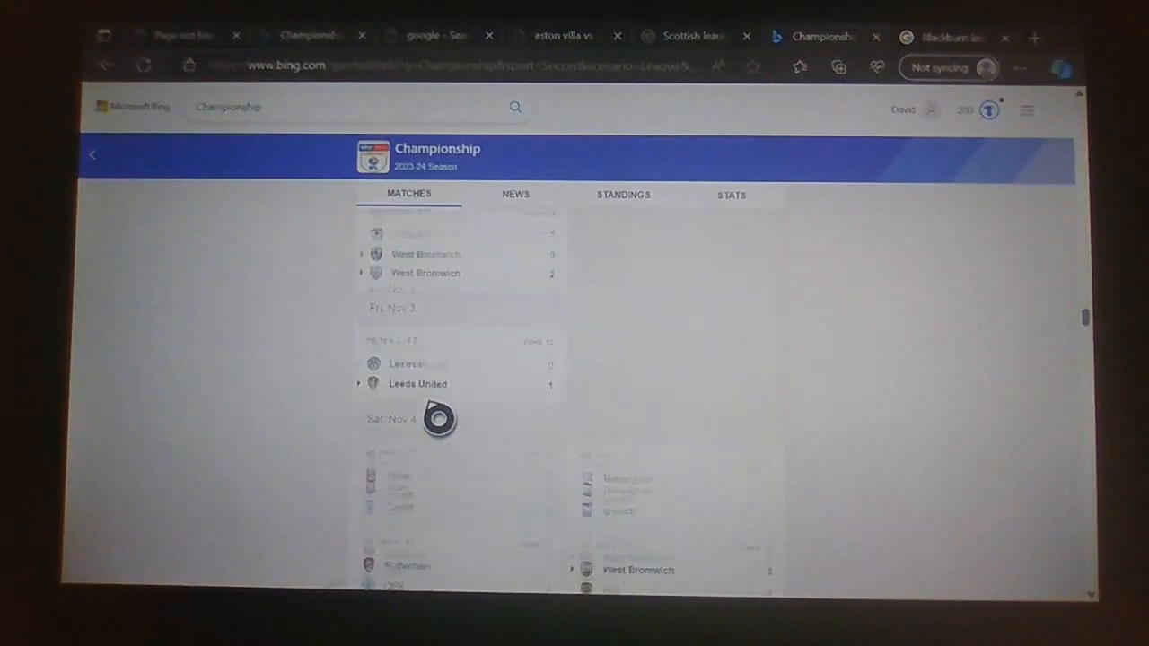
{"action": "scroll", "scroll_direction": "down", "scroll_amount": 3}
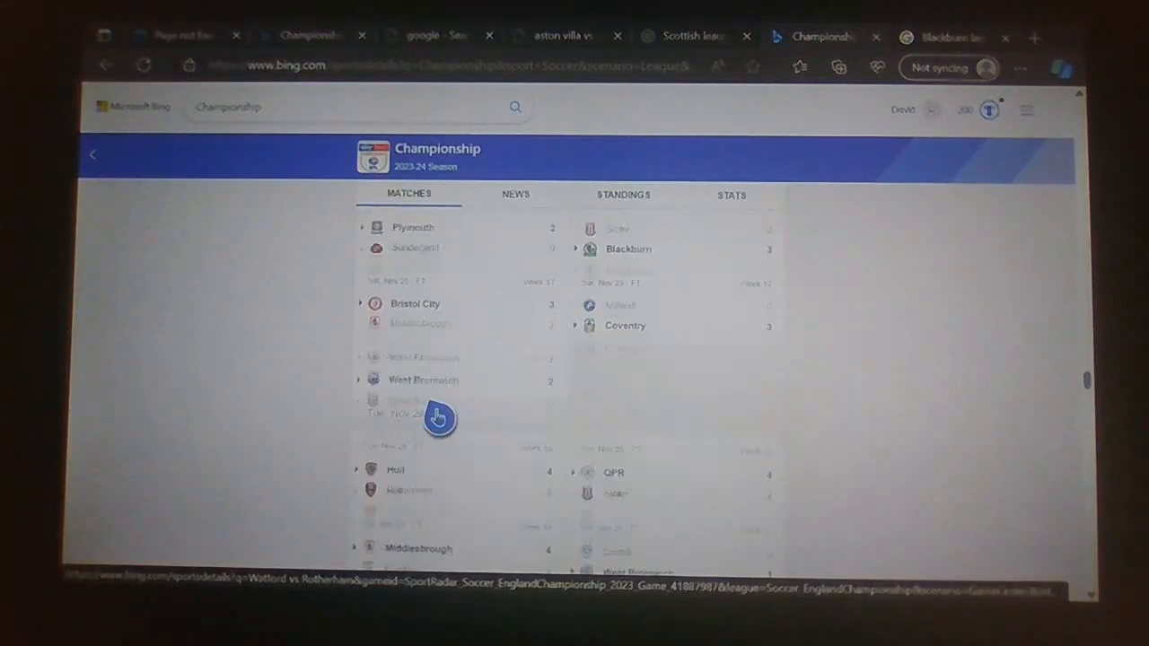
{"action": "scroll", "scroll_direction": "down", "scroll_amount": 3}
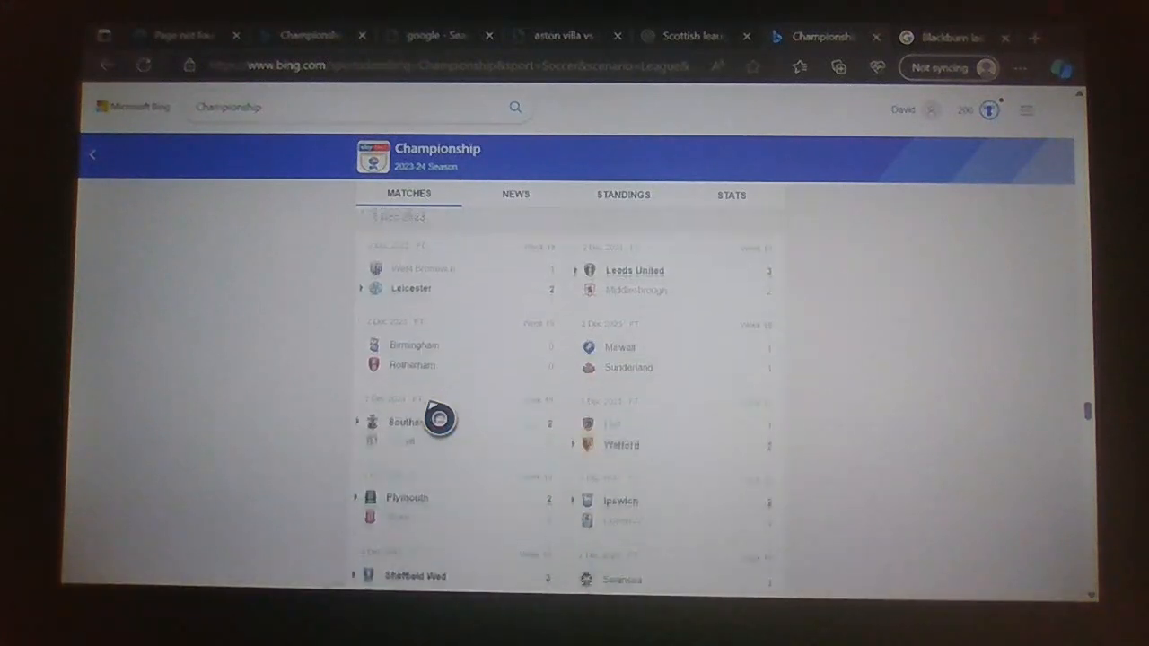
{"action": "scroll", "scroll_direction": "down", "scroll_amount": 3}
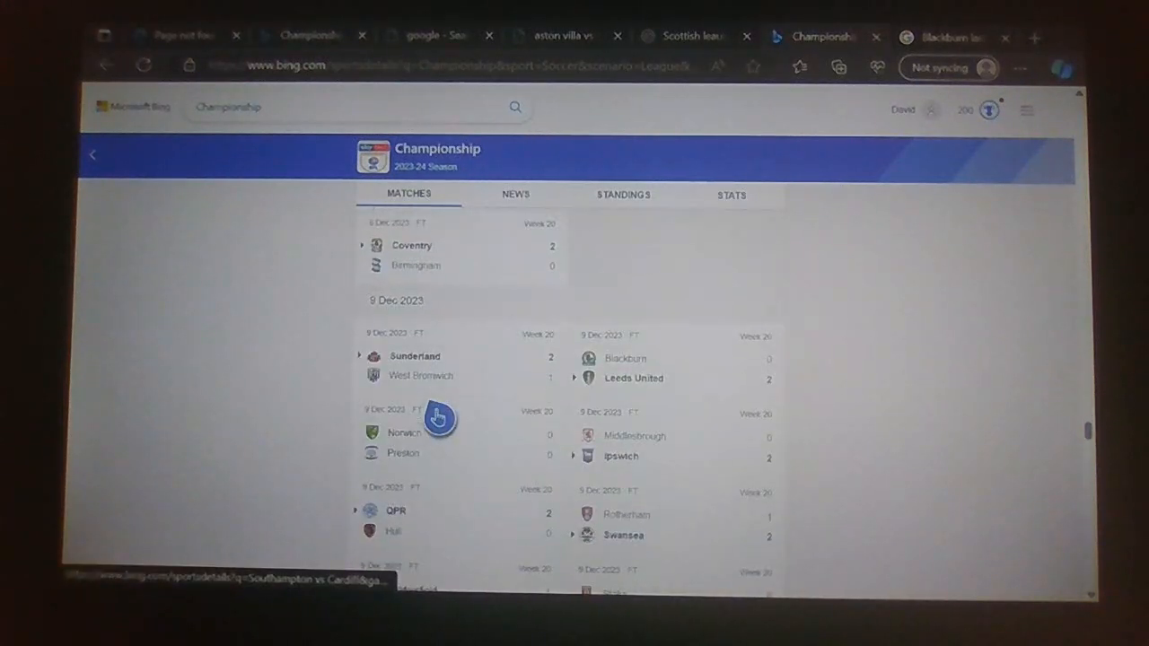
{"action": "scroll", "scroll_direction": "down", "scroll_amount": 3}
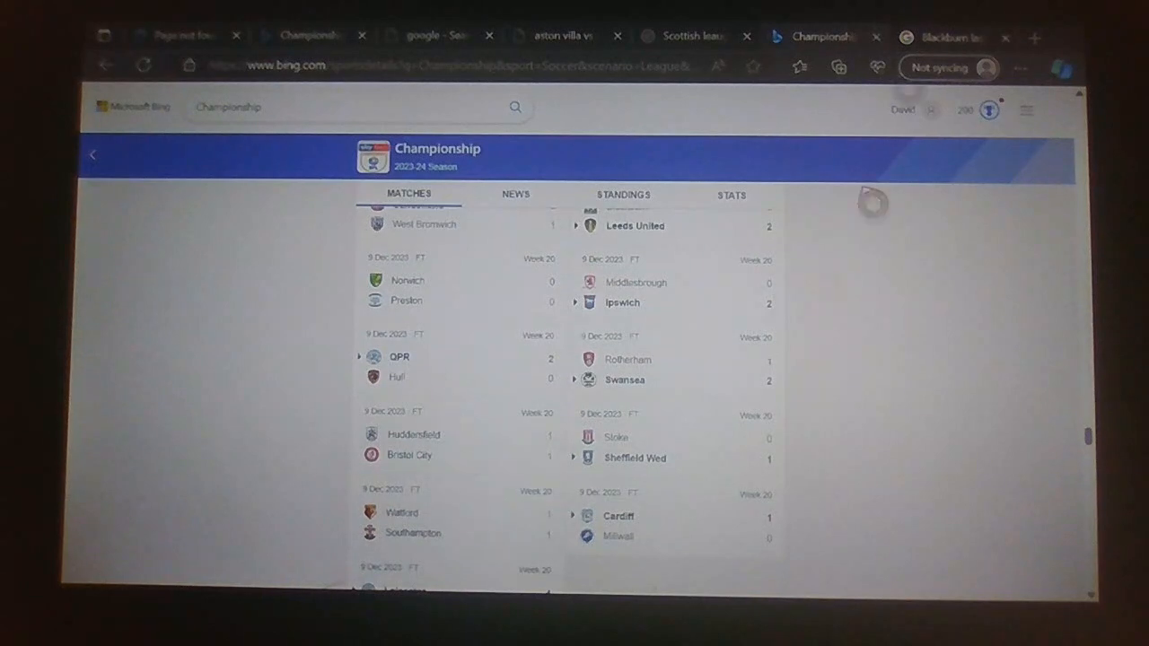
{"action": "left_click", "coordinate": [955, 37]}
{"action": "type", "text": "preston last game"}
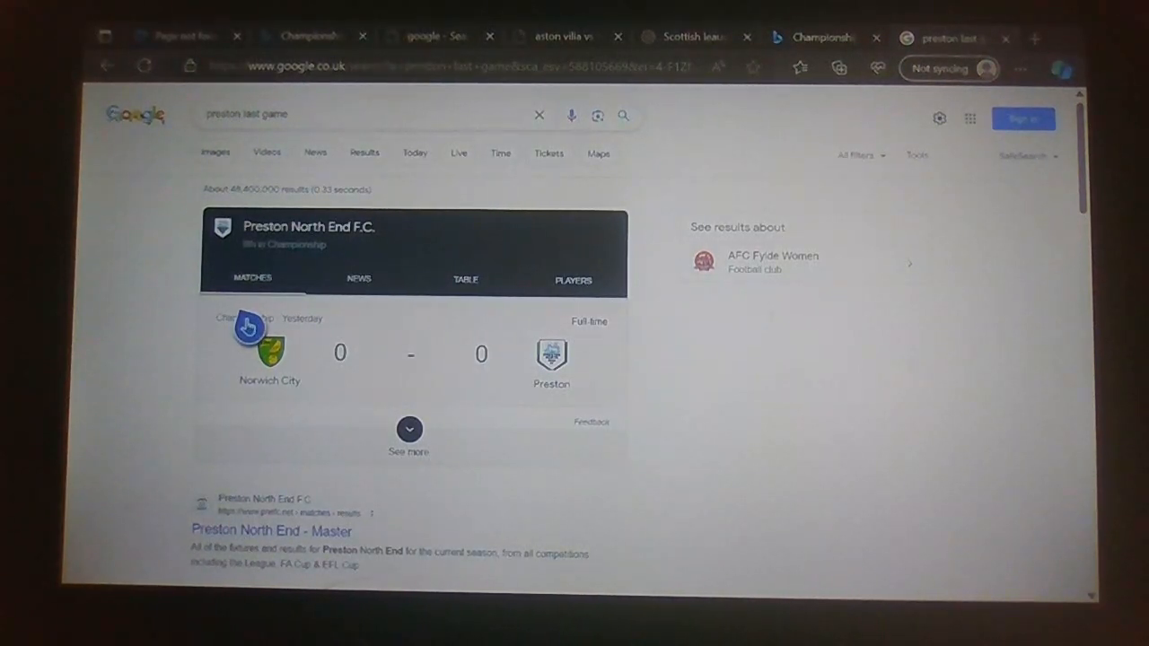
{"action": "mouse_move", "coordinate": [298, 292]}
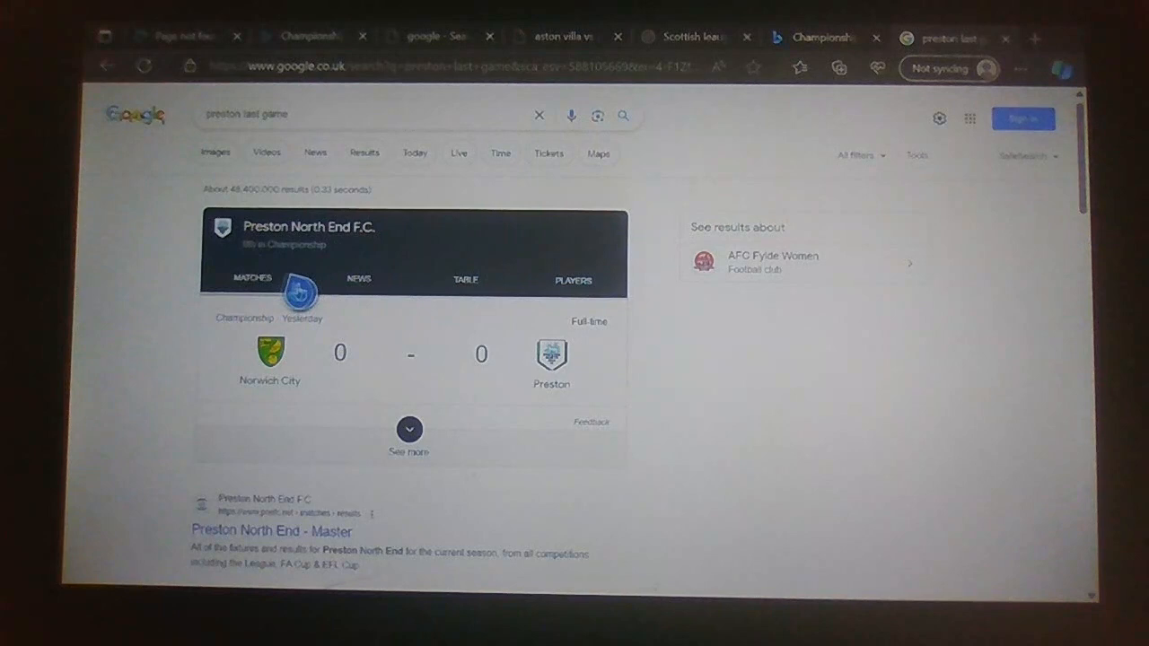
{"action": "left_click", "coordinate": [409, 429]}
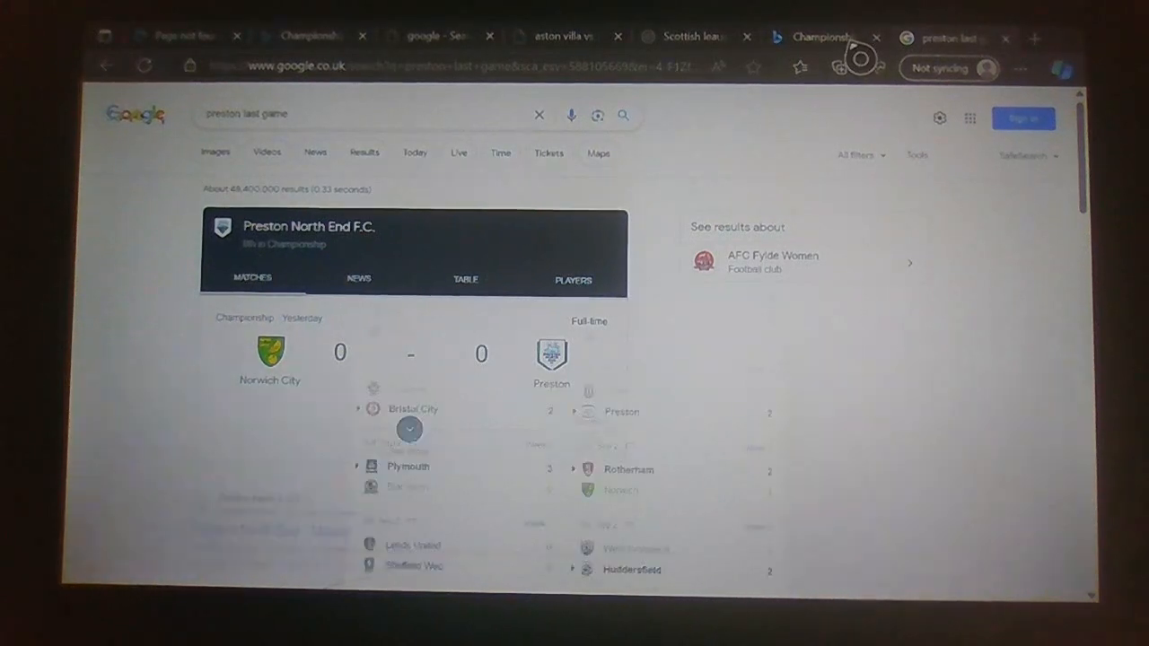
- Browse Bing's fixtures, then search Google for 'middlesbrough last game' (0–2 loss to Ipswich)
{"action": "left_click", "coordinate": [820, 36]}
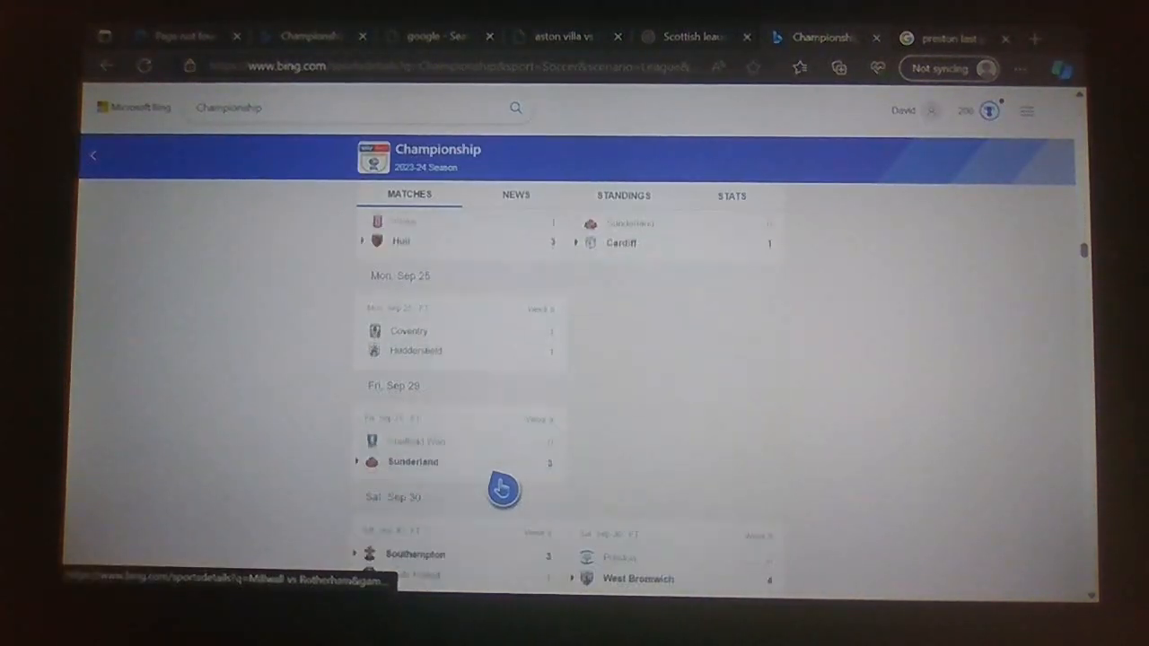
{"action": "scroll", "scroll_direction": "down", "scroll_amount": 3}
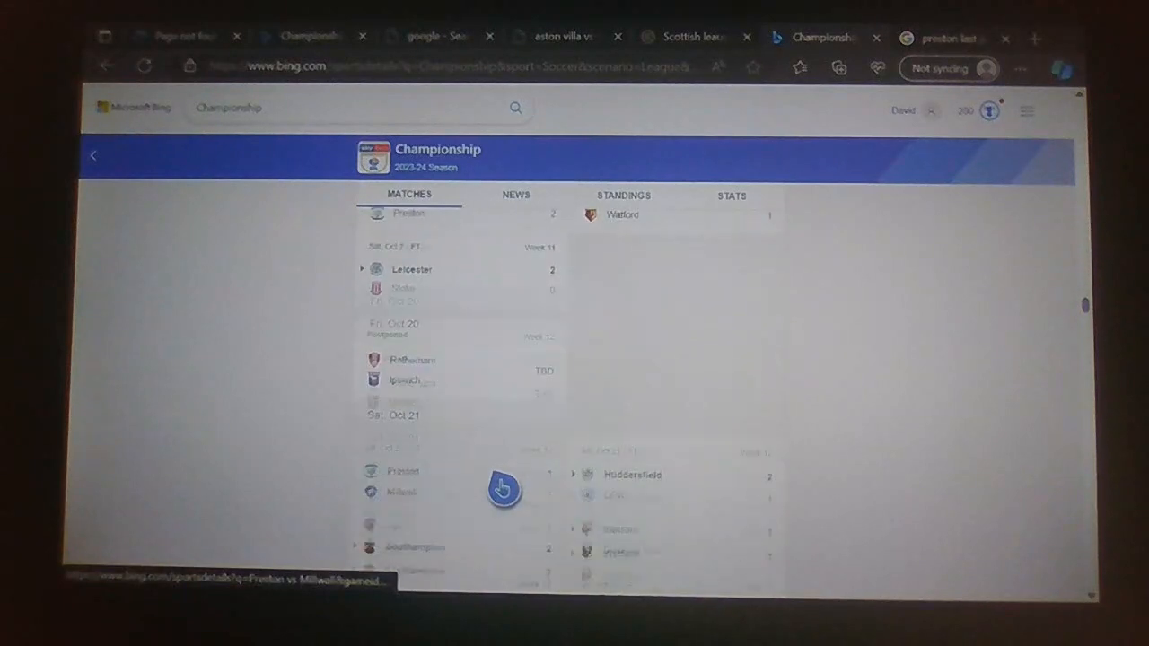
{"action": "scroll", "scroll_direction": "down", "scroll_amount": 3}
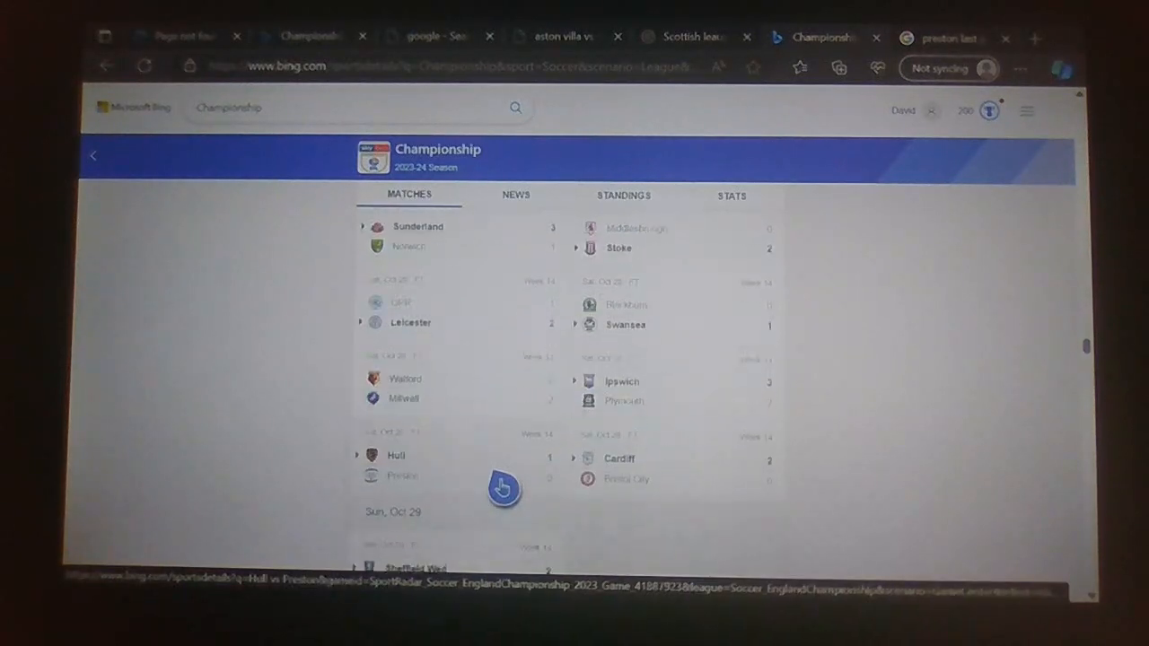
{"action": "scroll", "scroll_direction": "down", "scroll_amount": 3}
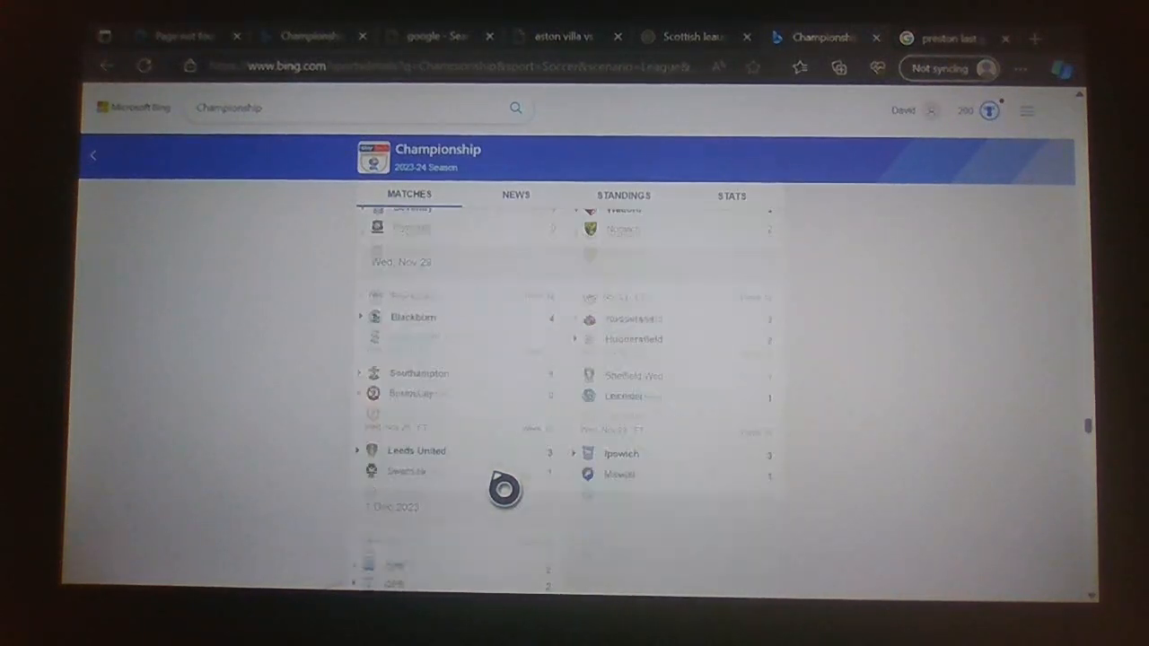
{"action": "scroll", "scroll_direction": "down", "scroll_amount": 3}
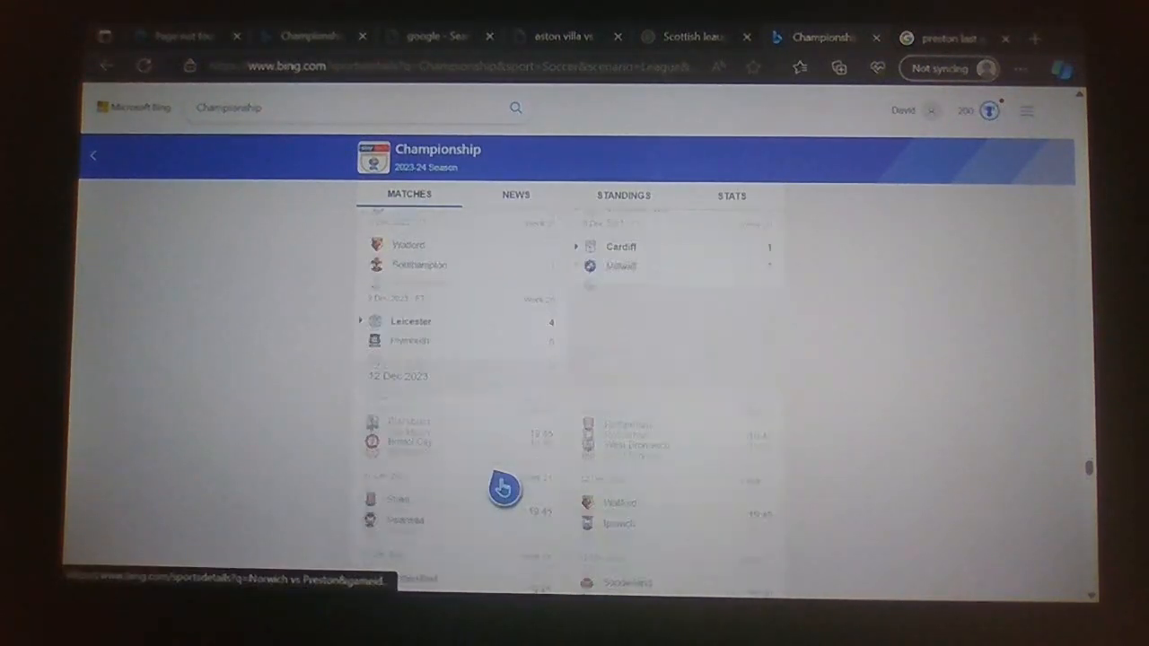
{"action": "scroll", "scroll_direction": "down", "scroll_amount": 3}
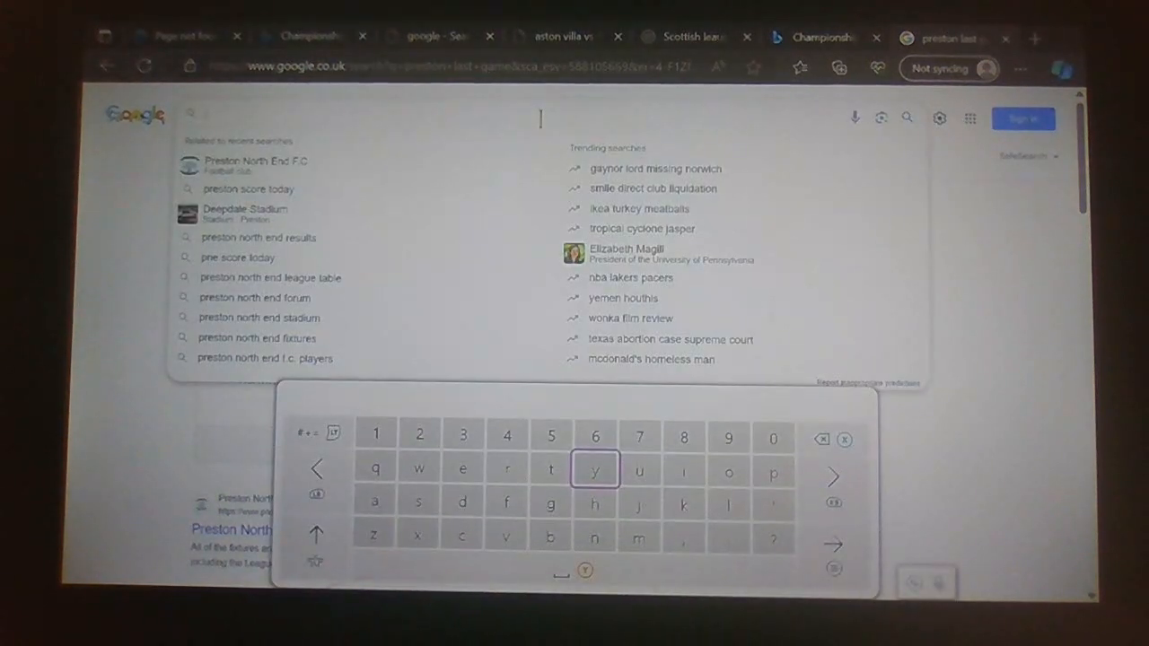
{"action": "type", "text": "middlesbrough last game"}
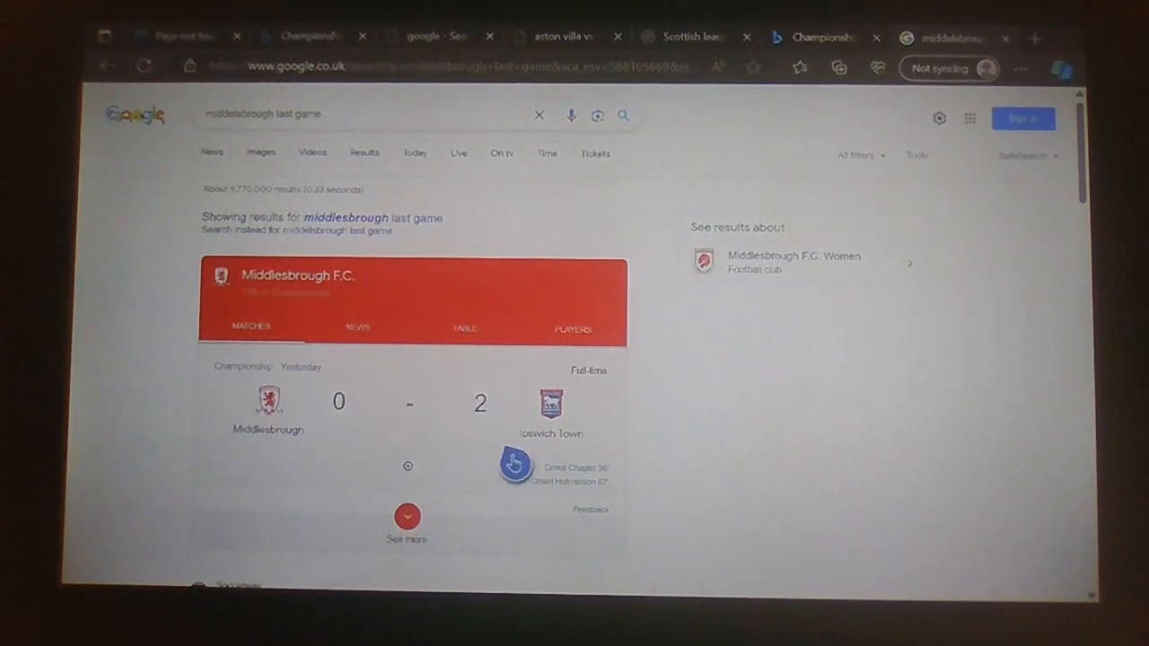
{"action": "mouse_move", "coordinate": [597, 415]}
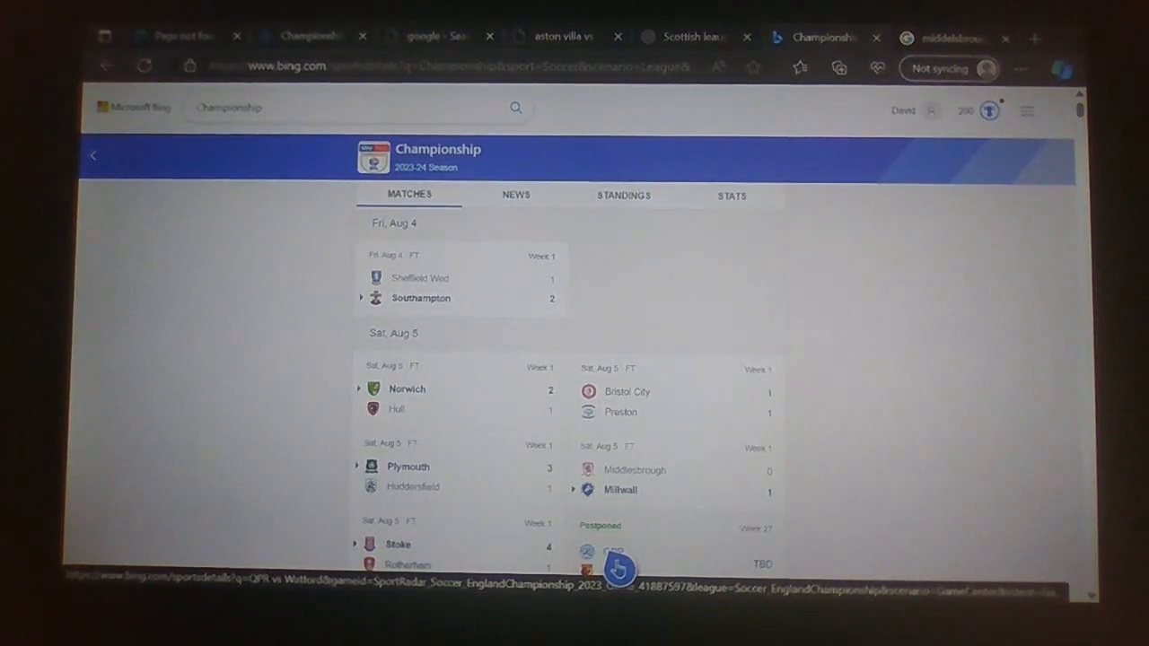
- Scroll Bing's Championship matches and accept Edge's request to share search data
{"action": "scroll", "scroll_direction": "down", "scroll_amount": 3}
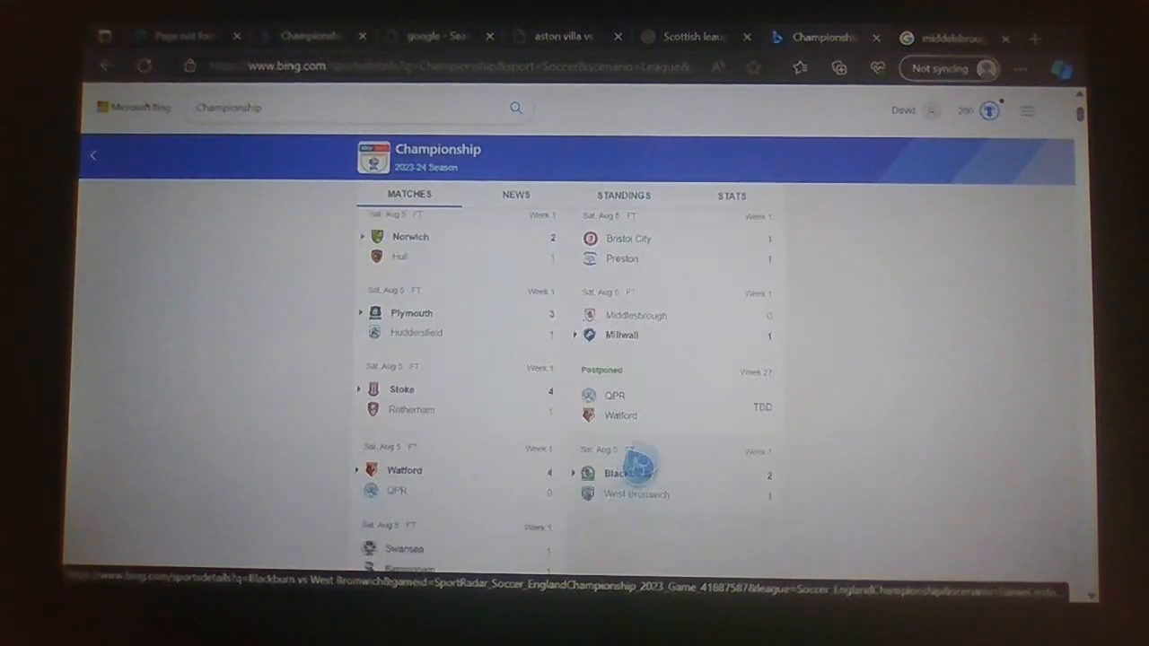
{"action": "mouse_move", "coordinate": [403, 471]}
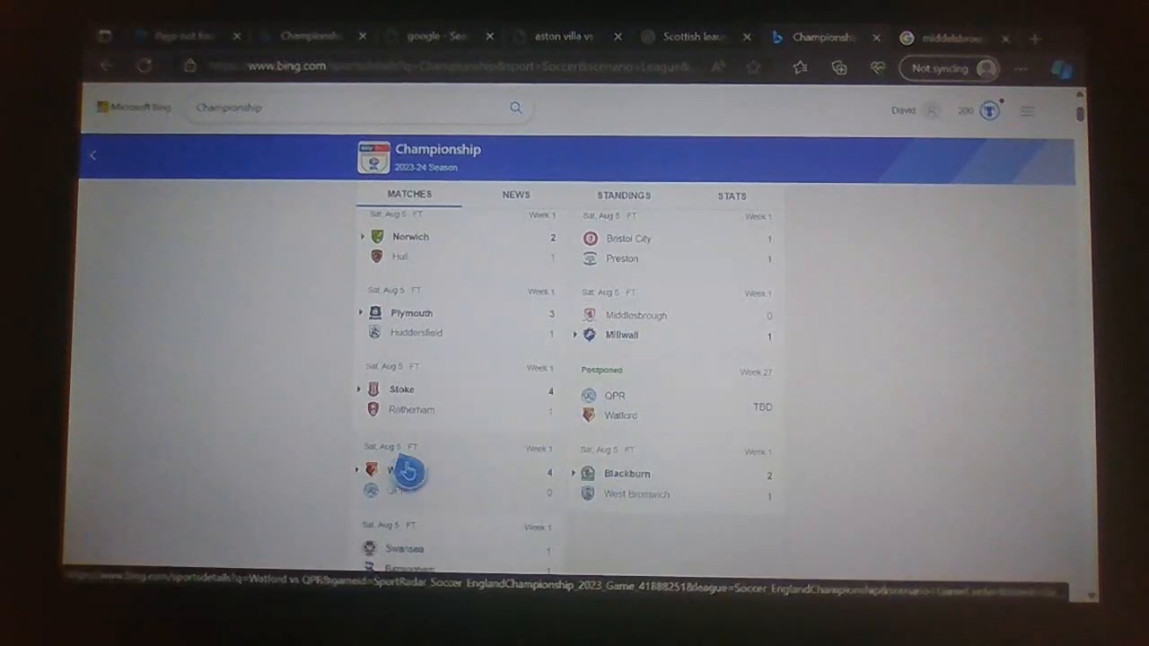
{"action": "scroll", "scroll_direction": "down", "scroll_amount": 3}
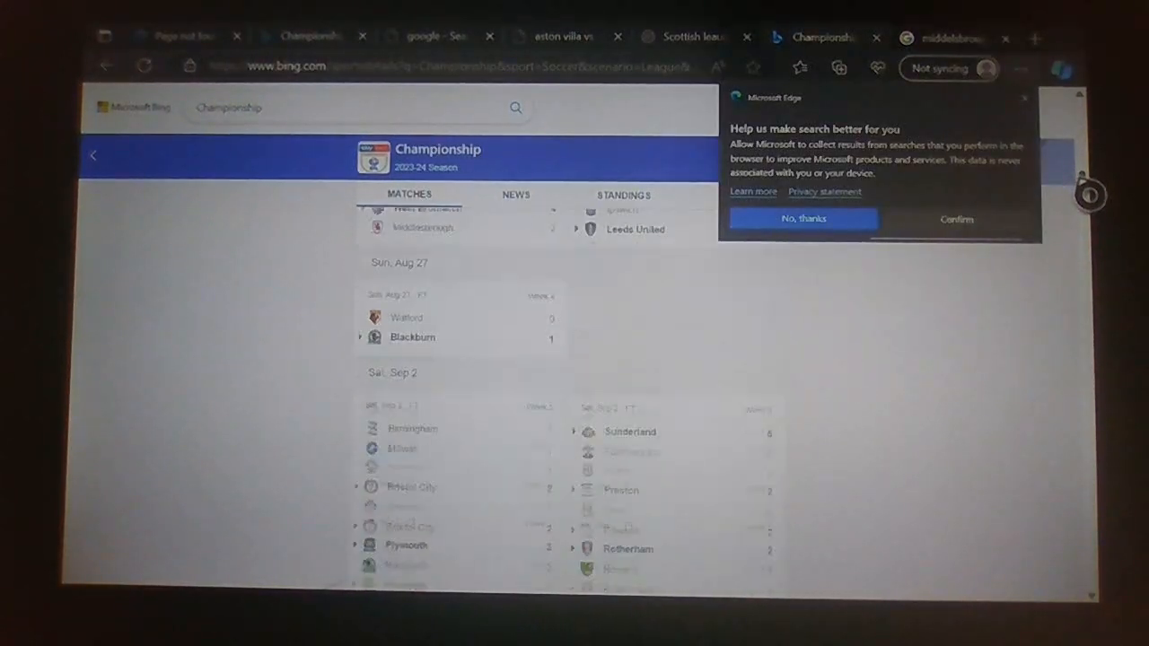
{"action": "scroll", "scroll_direction": "down", "scroll_amount": 3}
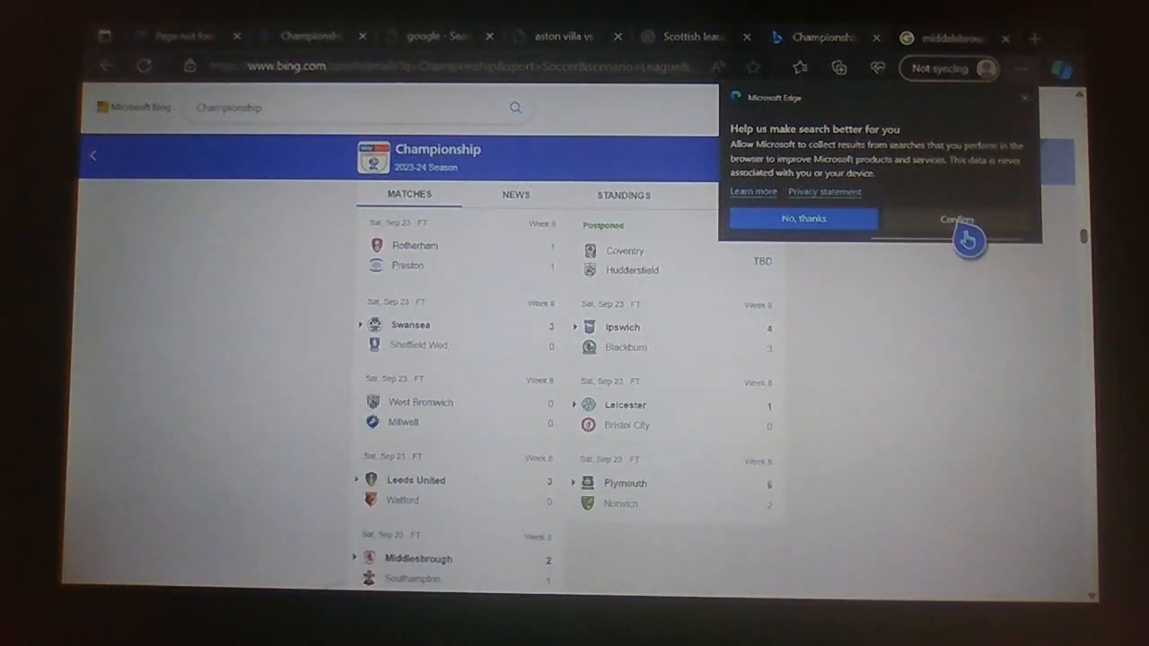
{"action": "left_click", "coordinate": [959, 217]}
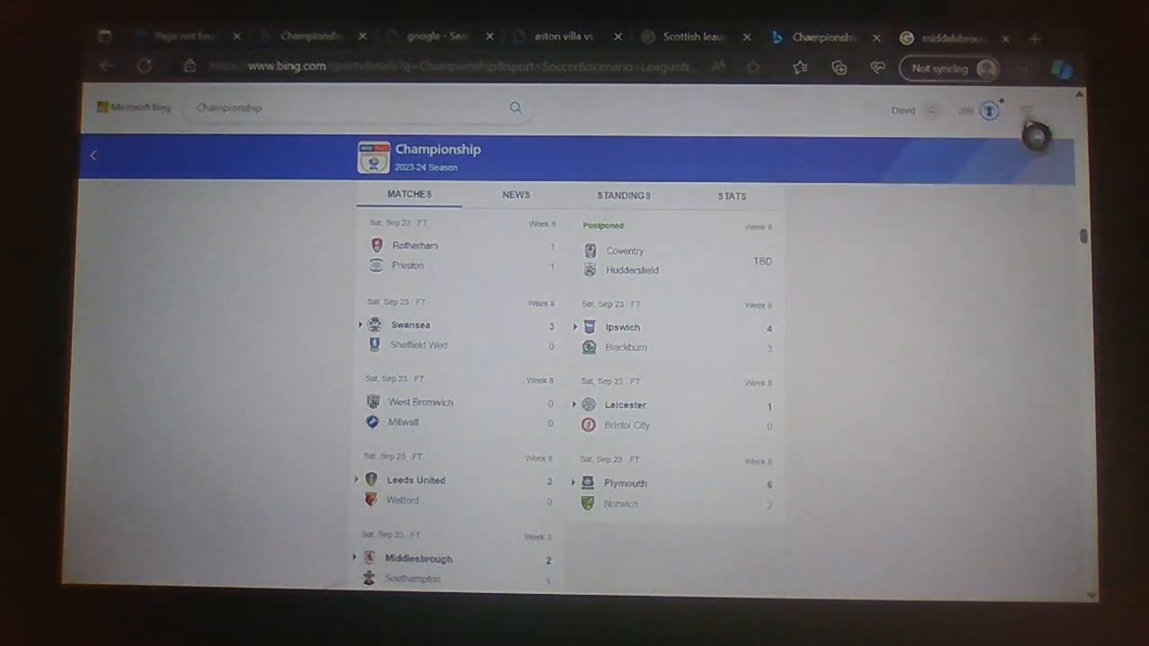
- Keep scrolling the Matches list back through the fixtures into early November
{"action": "scroll", "scroll_direction": "down", "scroll_amount": 3}
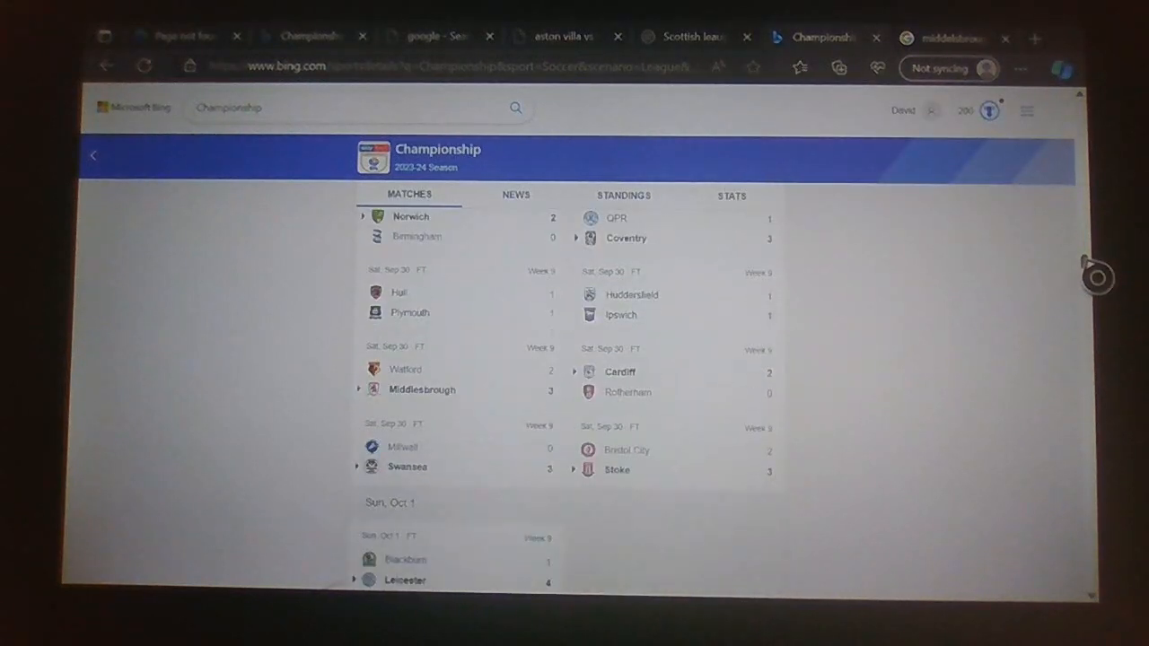
{"action": "scroll", "scroll_direction": "down", "scroll_amount": 3}
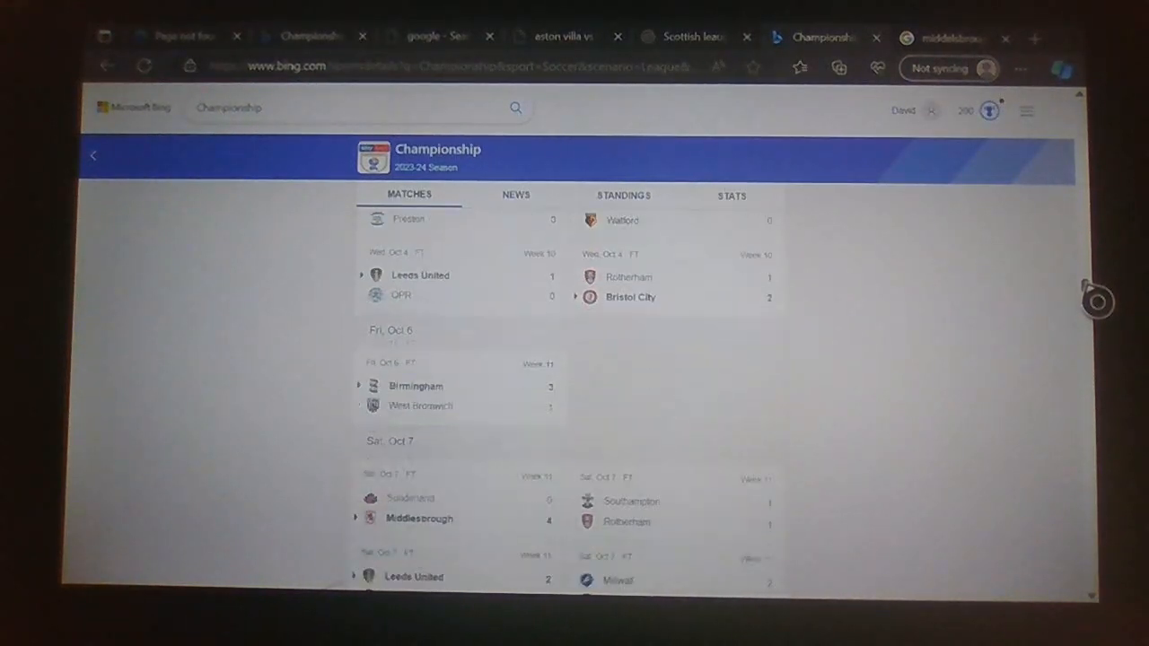
{"action": "scroll", "scroll_direction": "down", "scroll_amount": 3}
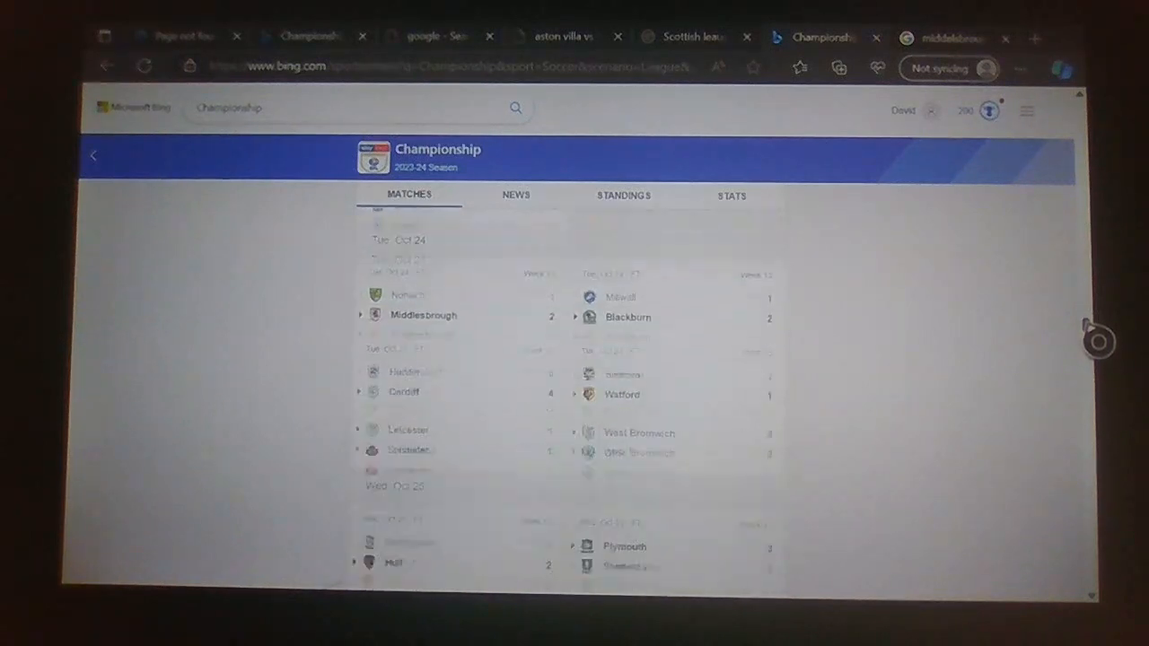
{"action": "scroll", "scroll_direction": "down", "scroll_amount": 3}
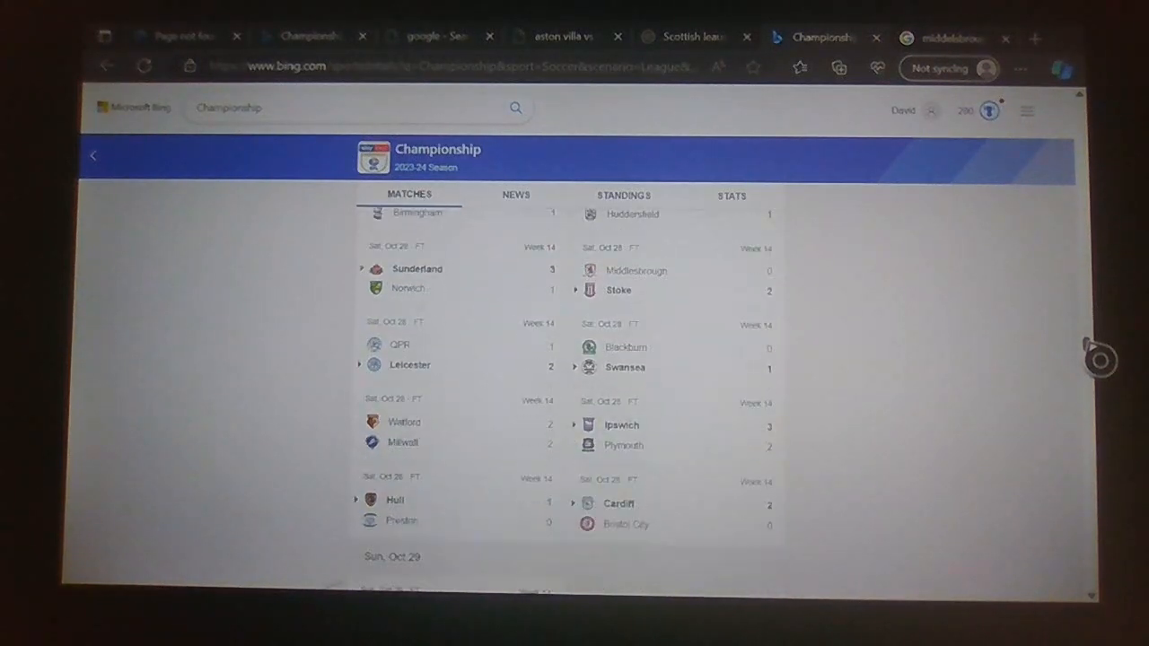
{"action": "scroll", "scroll_direction": "down", "scroll_amount": 3}
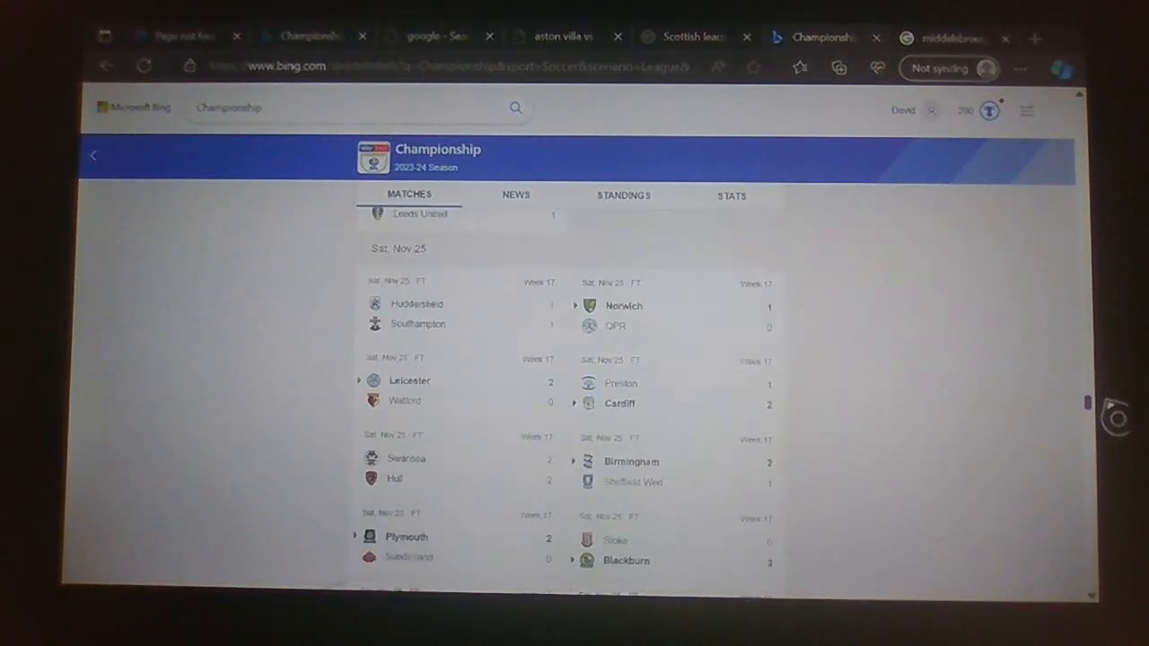
{"action": "scroll", "scroll_direction": "down", "scroll_amount": 3}
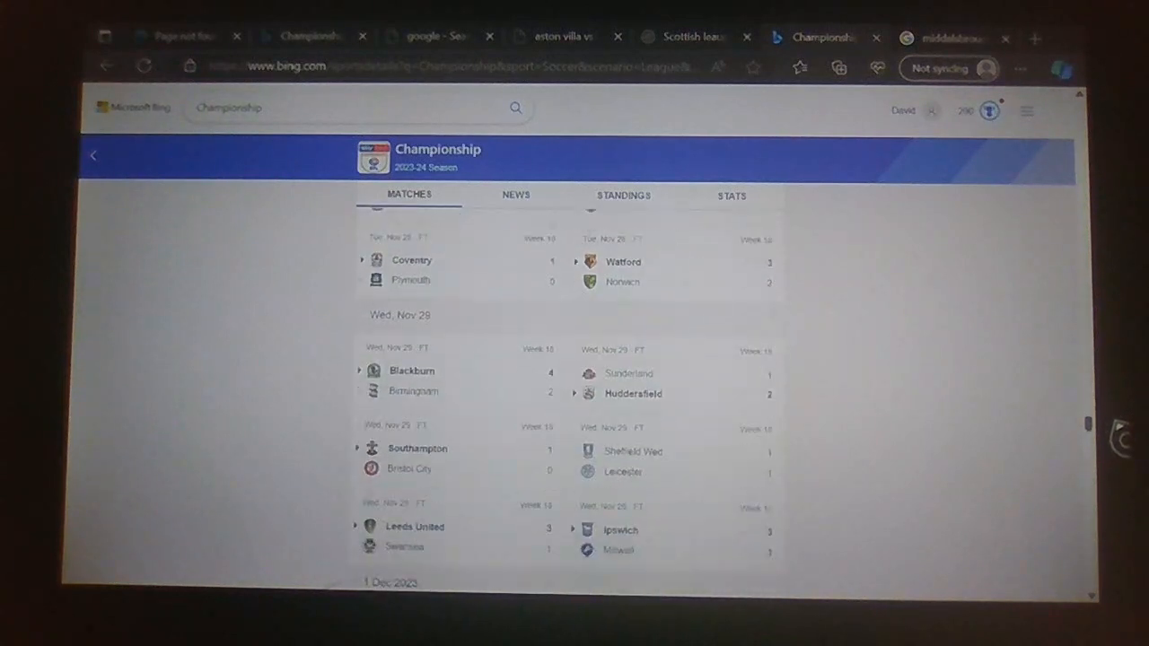
{"action": "scroll", "scroll_direction": "down", "scroll_amount": 3}
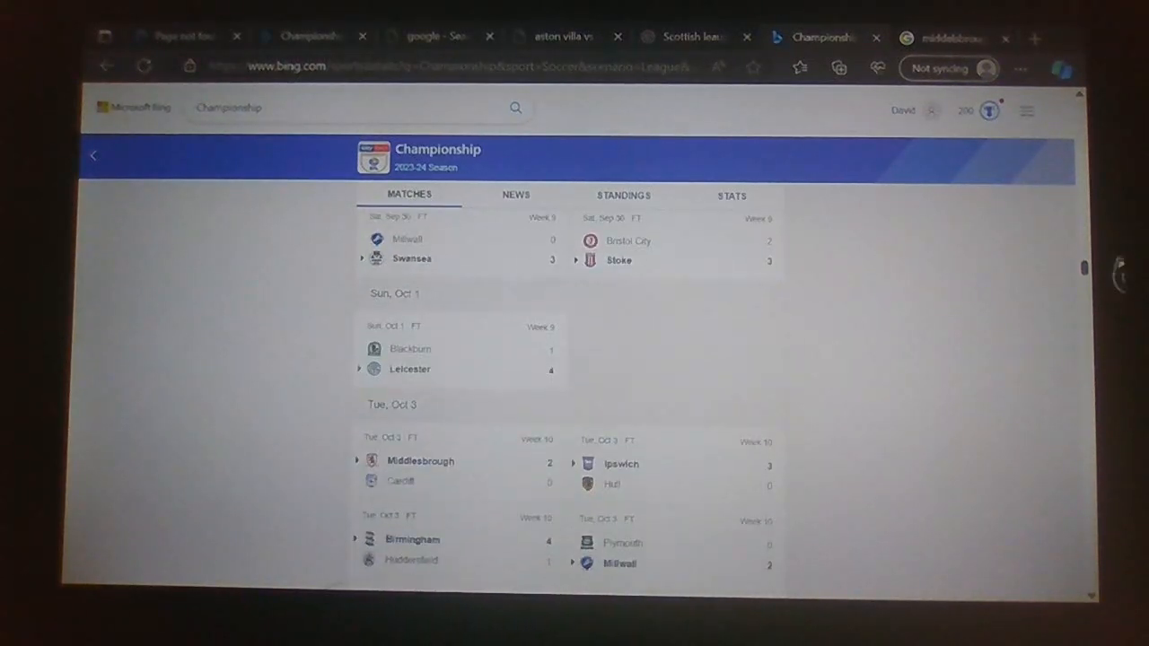
{"action": "scroll", "scroll_direction": "down", "scroll_amount": 3}
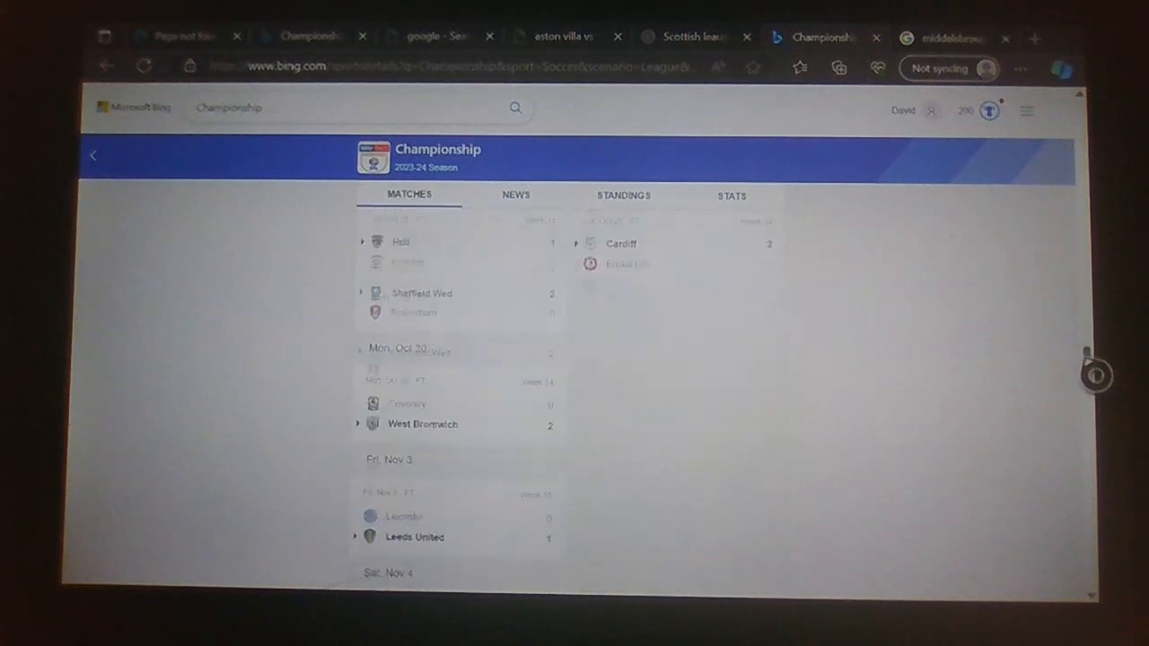
{"action": "scroll", "scroll_direction": "down", "scroll_amount": 3}
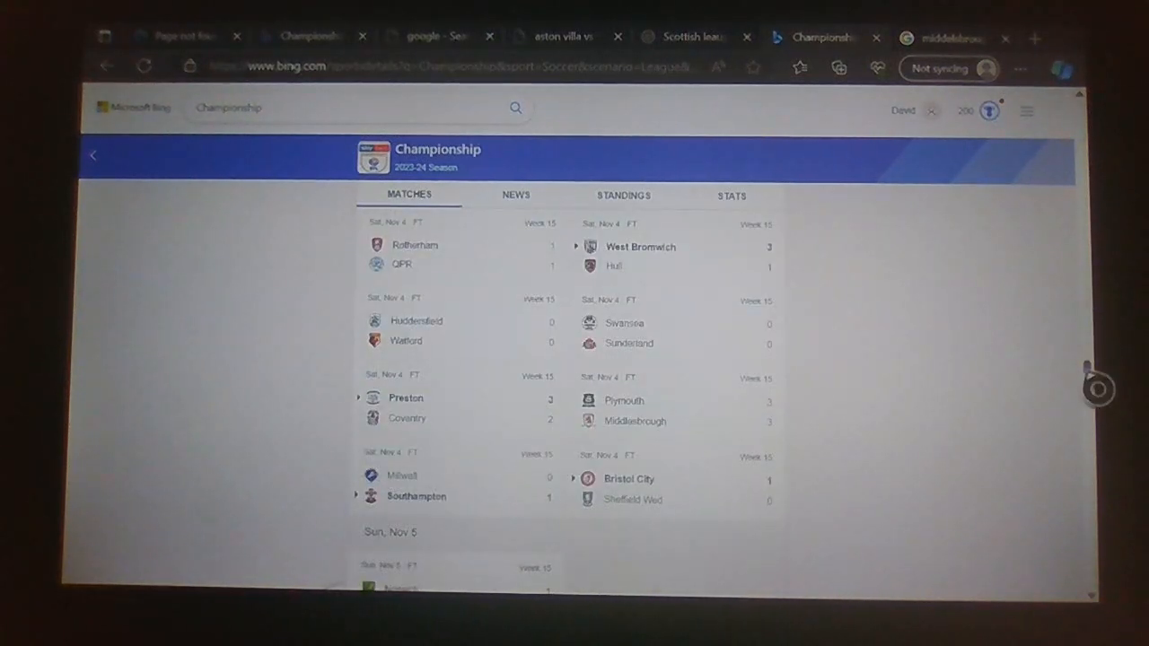
{"action": "scroll", "scroll_direction": "down", "scroll_amount": 3}
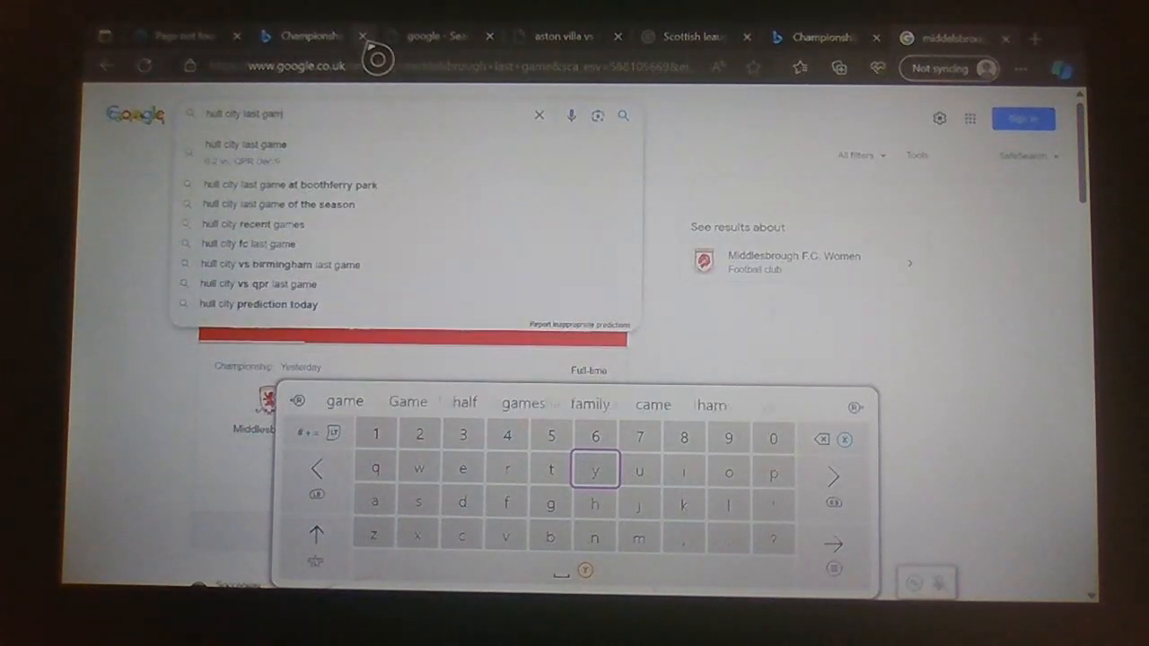
- Submit the 'hull city last game' search on Google
{"action": "key", "text": "Enter"}
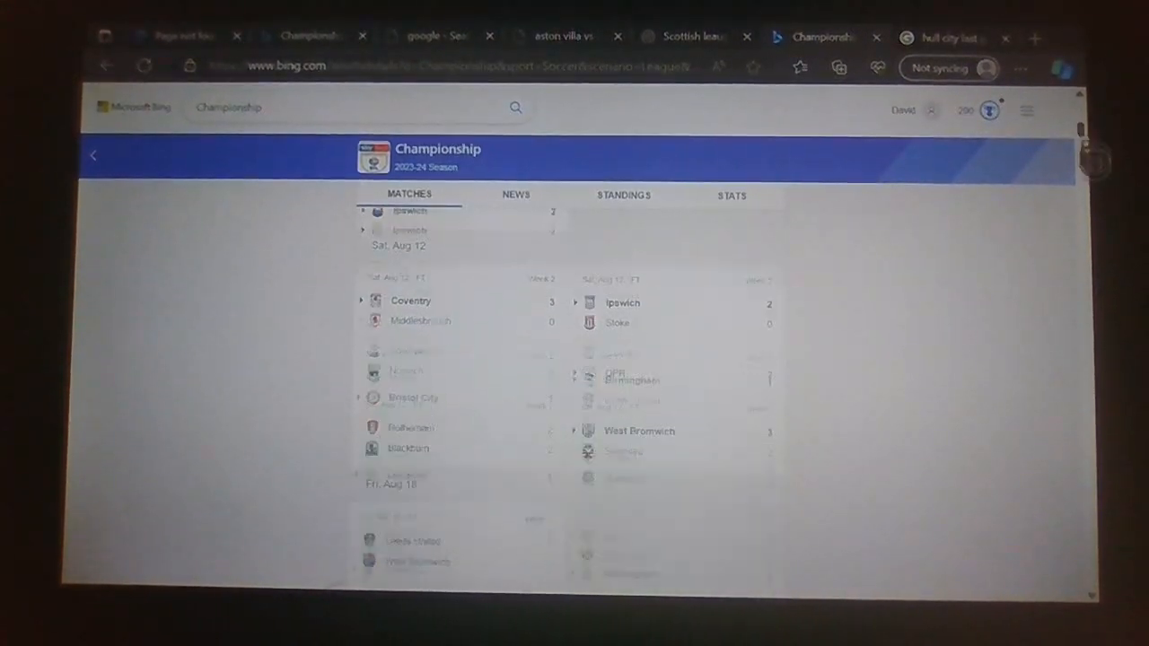
- Scroll Bing's Matches list to the 9 Dec 2023 results, including Hull's 0–2 loss to Swansea
{"action": "scroll", "scroll_direction": "down", "scroll_amount": 3}
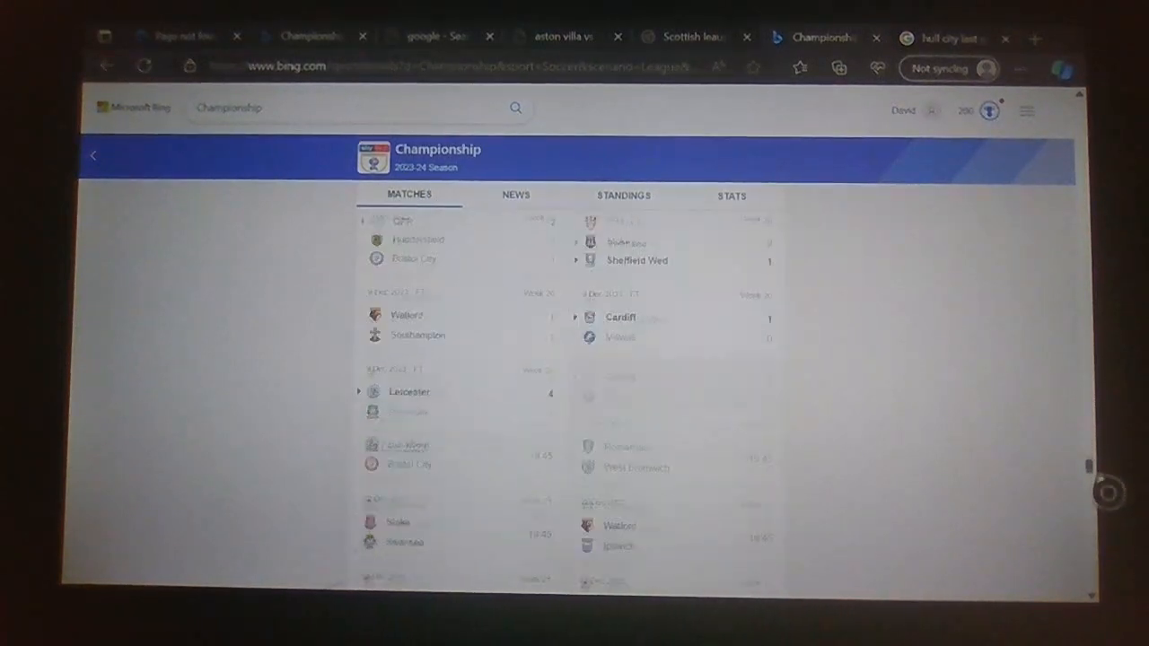
{"action": "scroll", "scroll_direction": "down", "scroll_amount": 3}
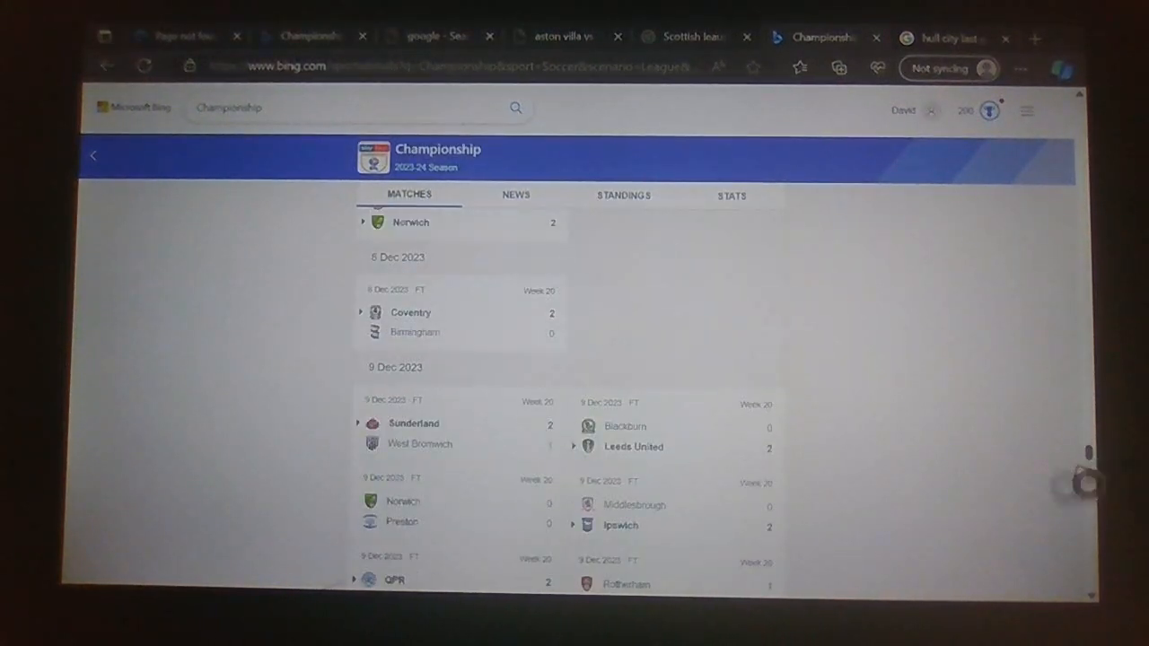
{"action": "scroll", "scroll_direction": "down", "scroll_amount": 3}
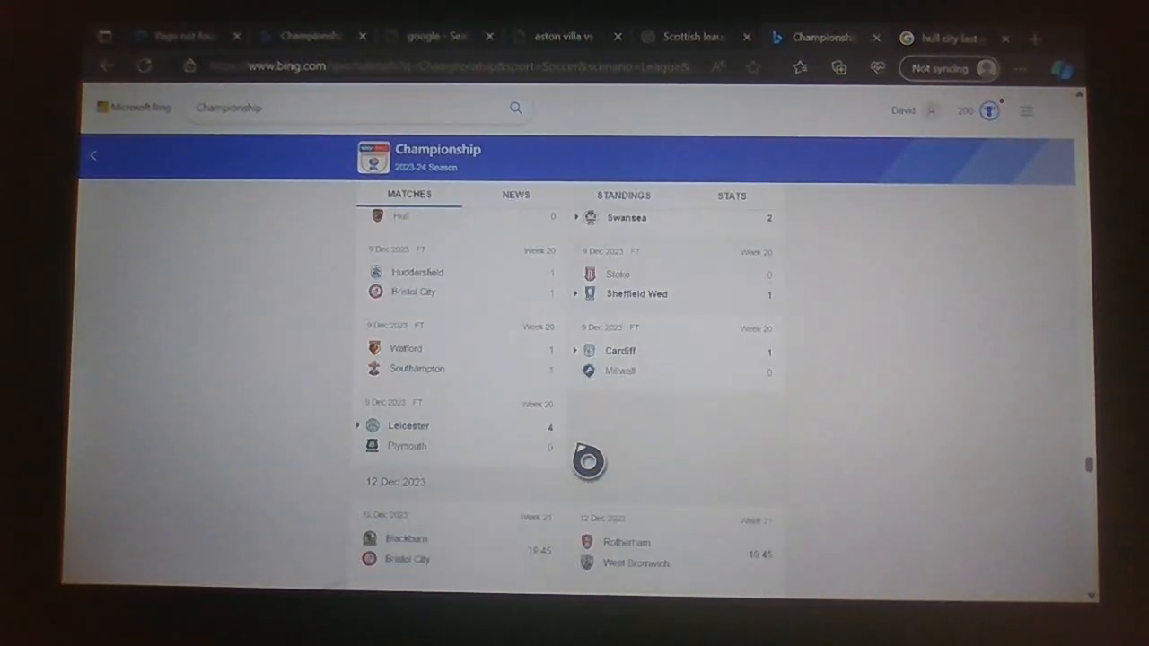
- Search Google for 'rotherham last game', showing Rotherham's 1–2 defeat to Swansea
{"action": "left_click", "coordinate": [952, 38]}
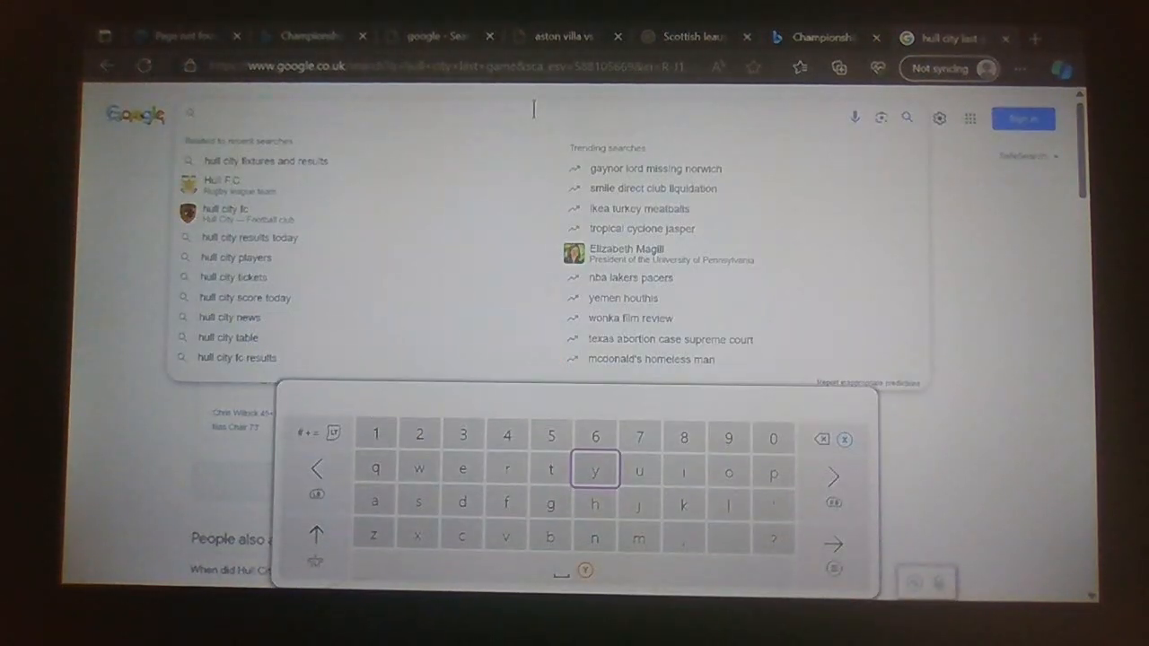
{"action": "type", "text": "rotherham last"}
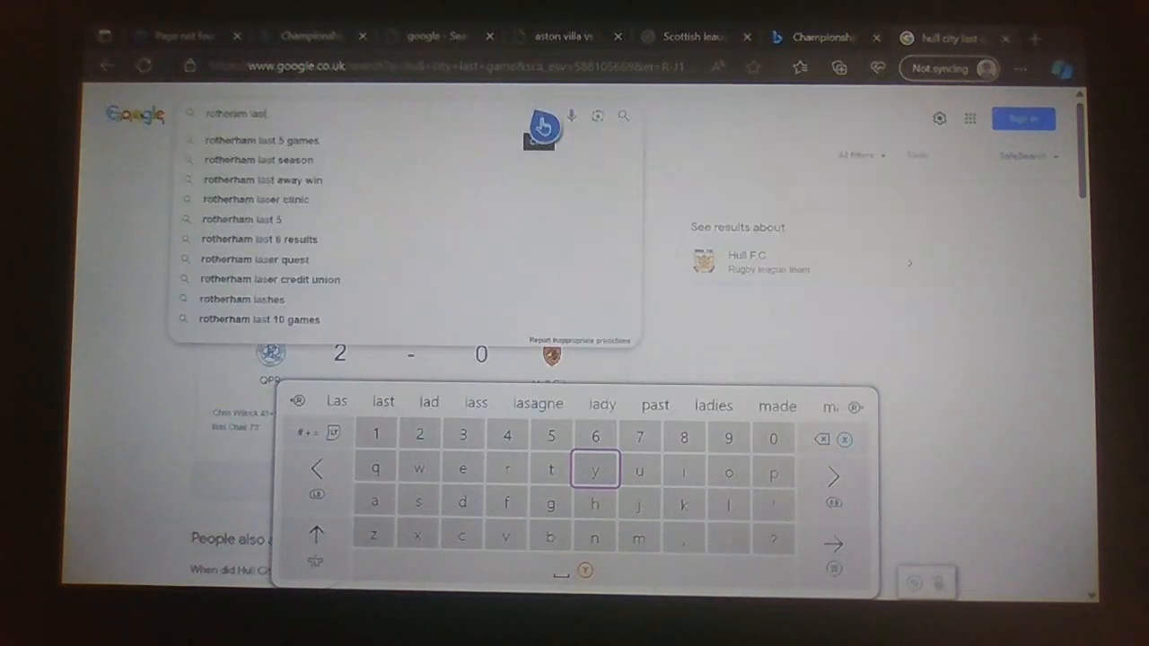
{"action": "type", "text": "game"}
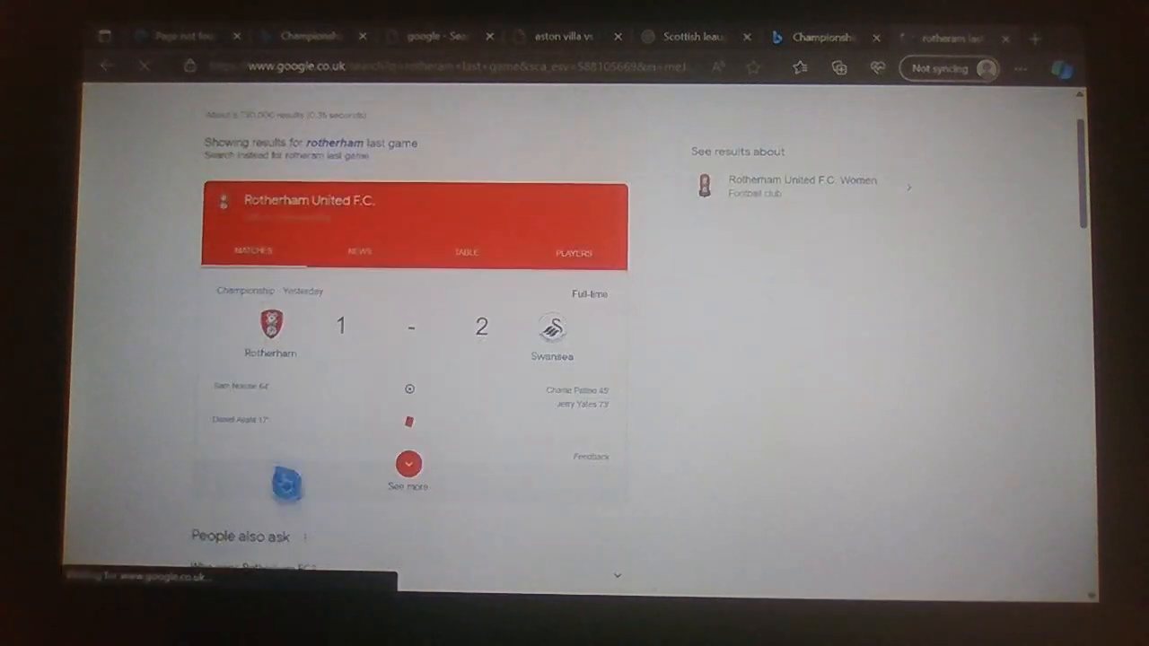
{"action": "mouse_move", "coordinate": [204, 466]}
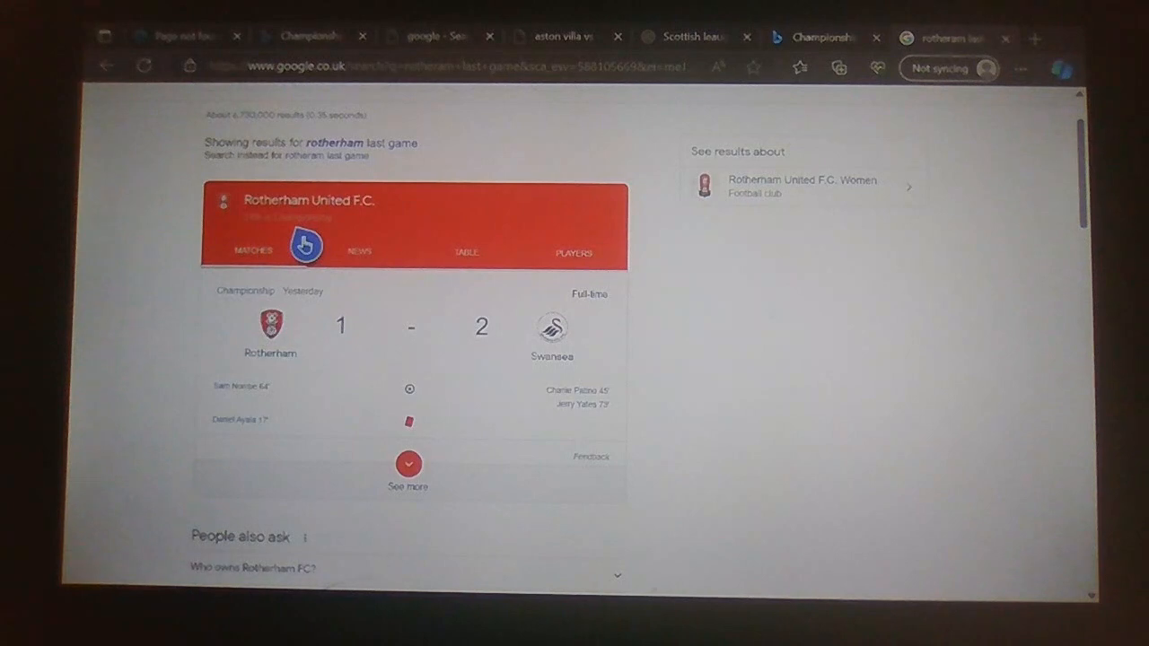
{"action": "mouse_move", "coordinate": [841, 72]}
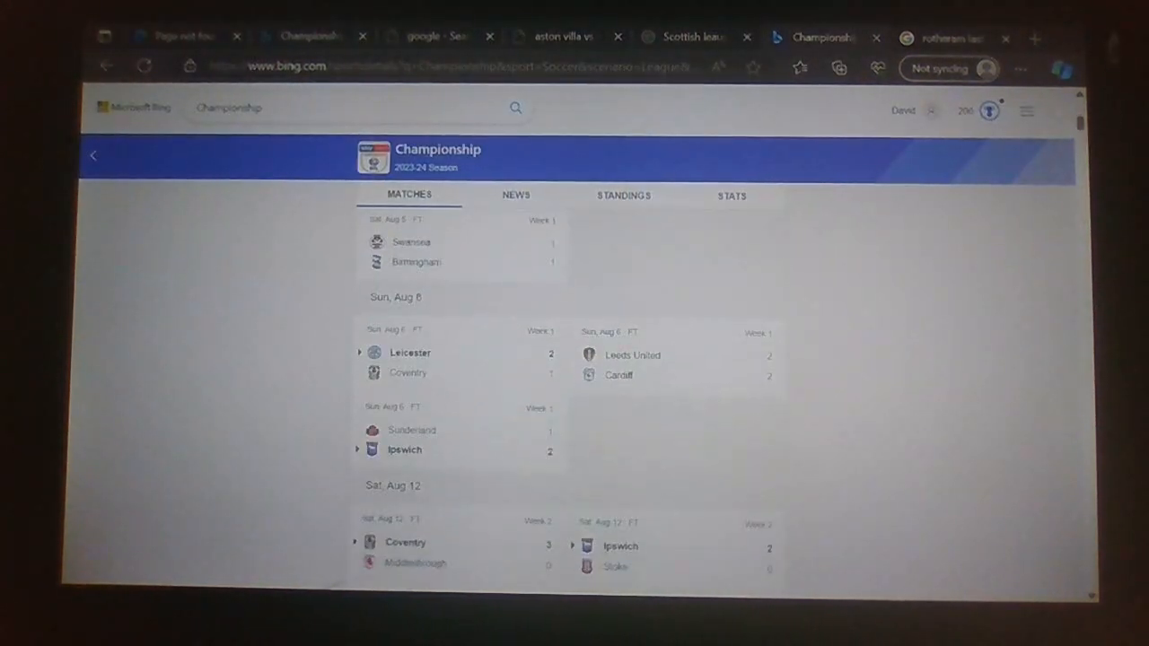
- Scroll Bing's Championship results from the August games to late October and early November
{"action": "scroll", "scroll_direction": "down", "scroll_amount": 3}
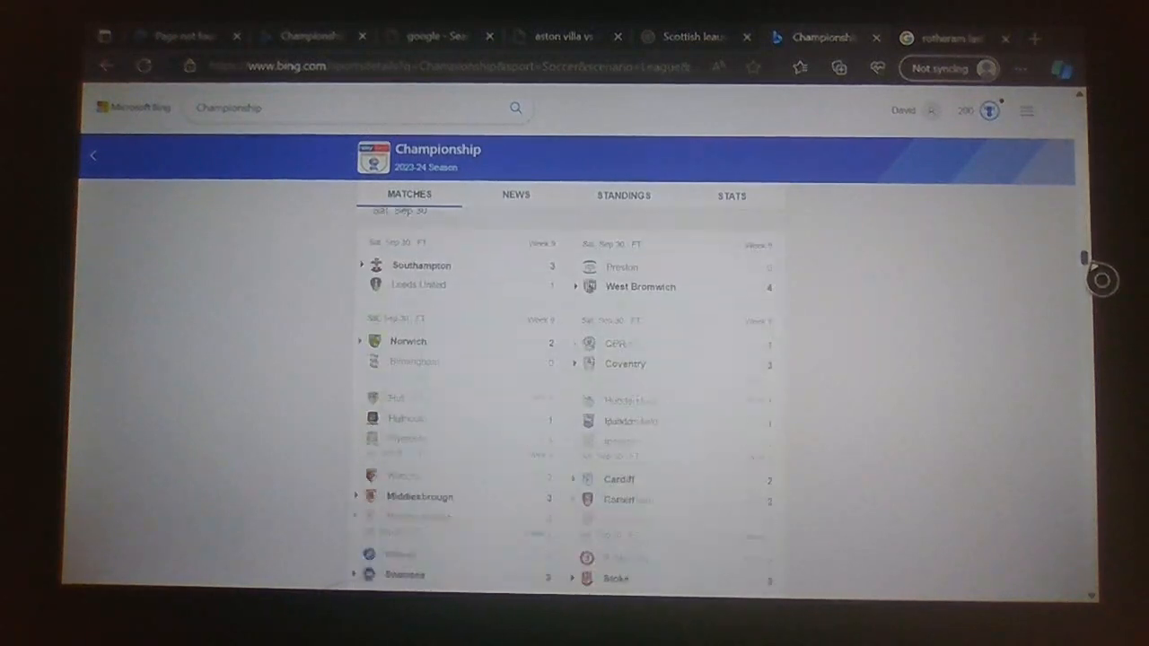
{"action": "scroll", "scroll_direction": "down", "scroll_amount": 3}
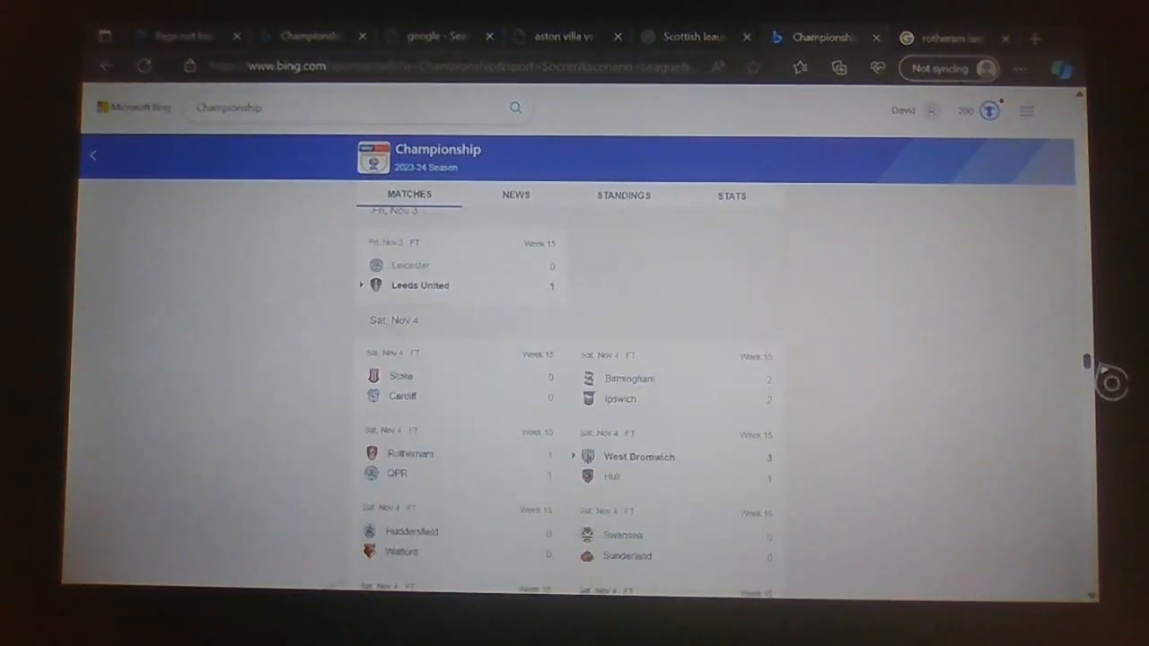
{"action": "scroll", "scroll_direction": "down", "scroll_amount": 3}
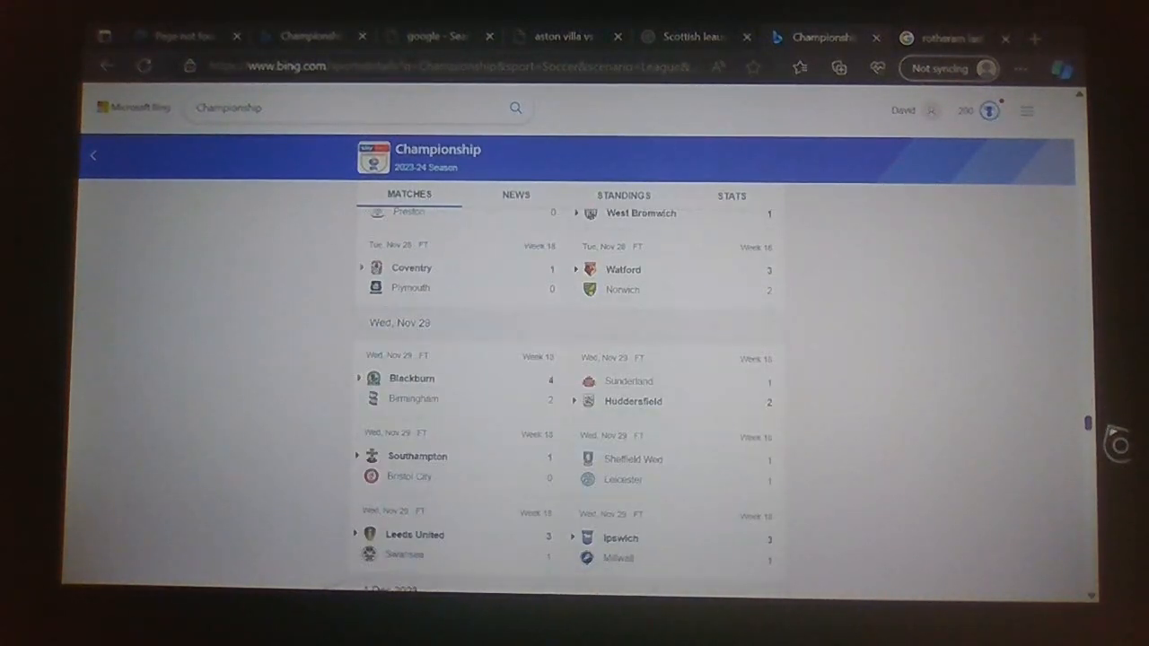
{"action": "scroll", "scroll_direction": "down", "scroll_amount": 3}
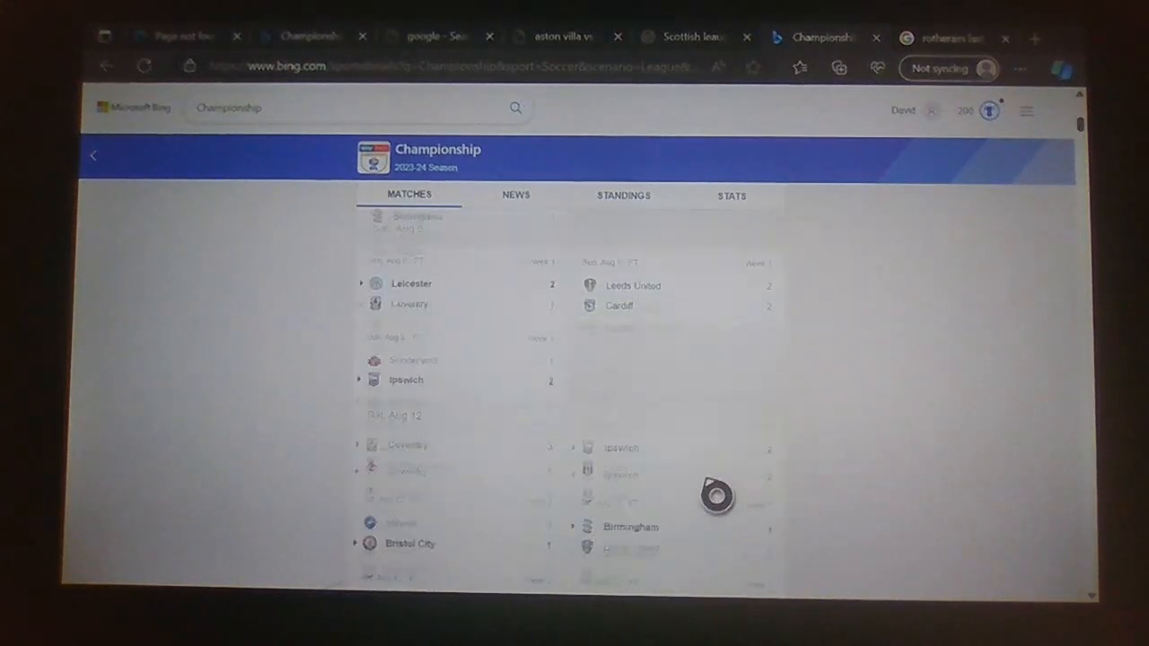
{"action": "scroll", "scroll_direction": "down", "scroll_amount": 3}
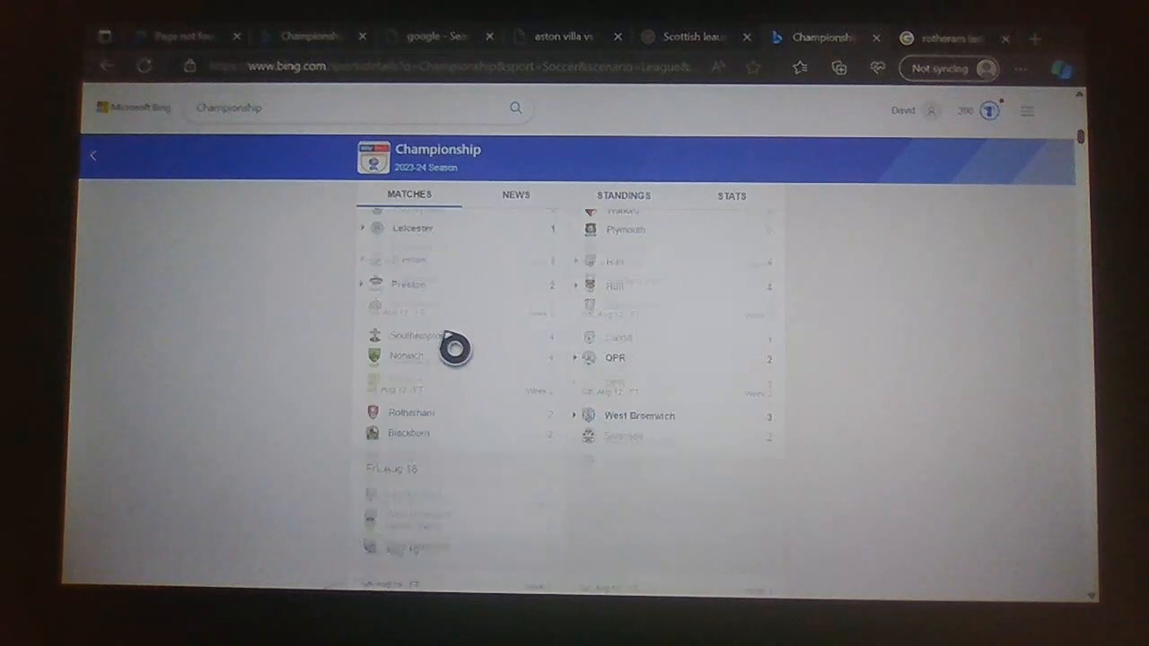
{"action": "scroll", "scroll_direction": "down", "scroll_amount": 3}
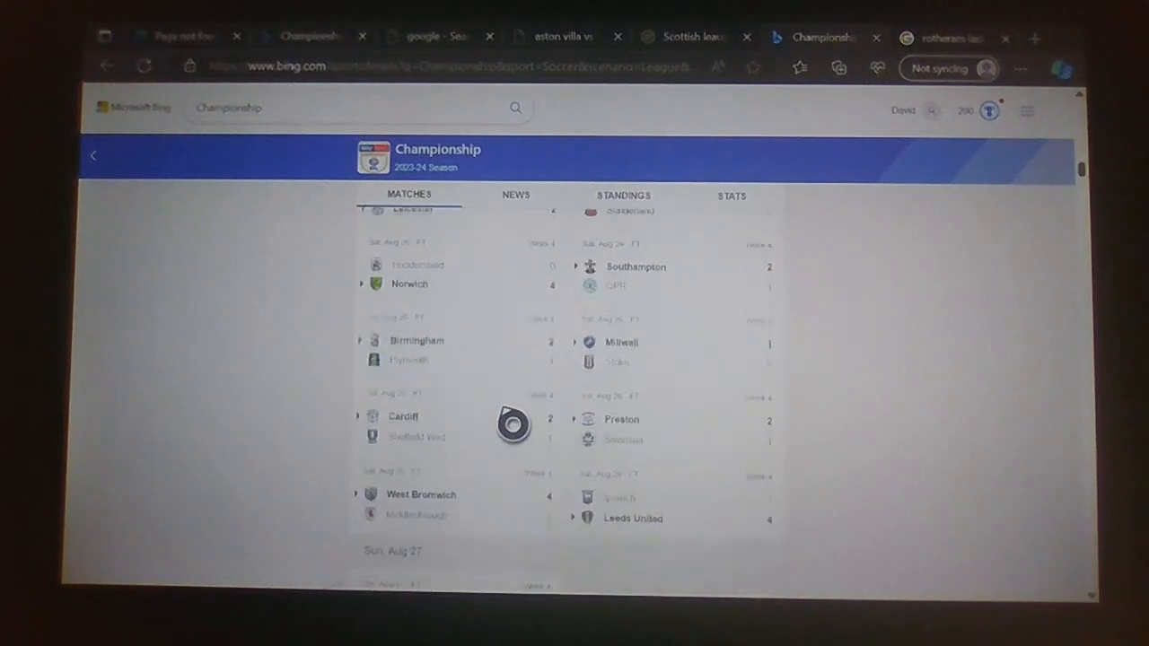
{"action": "scroll", "scroll_direction": "down", "scroll_amount": 3}
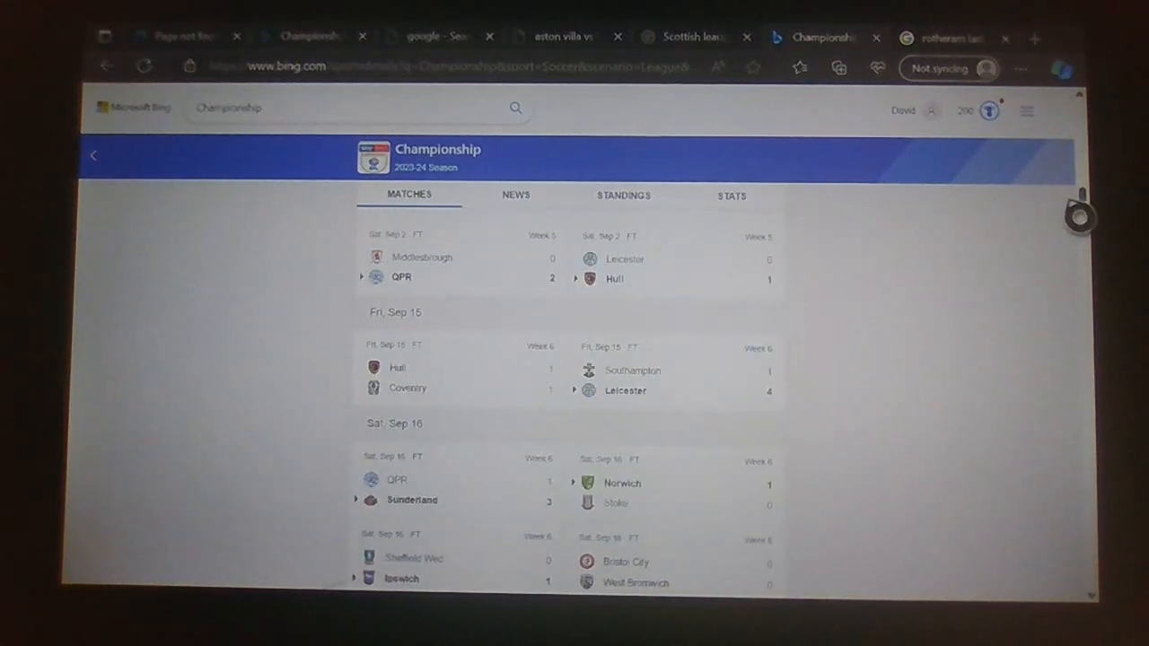
{"action": "scroll", "scroll_direction": "down", "scroll_amount": 3}
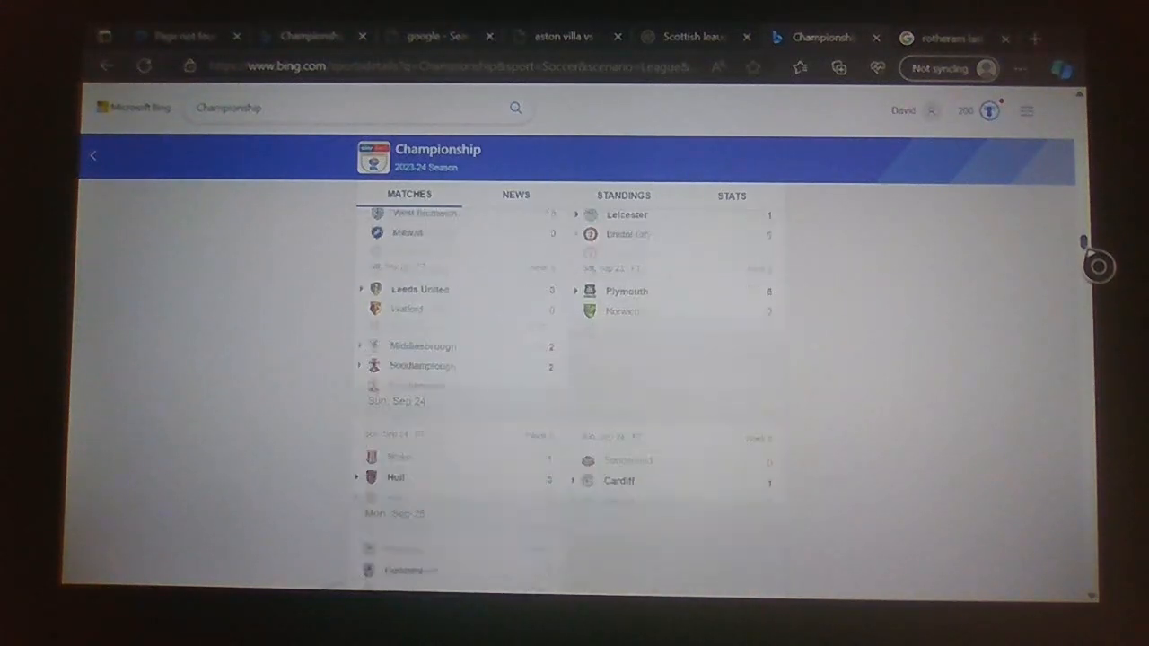
{"action": "scroll", "scroll_direction": "down", "scroll_amount": 3}
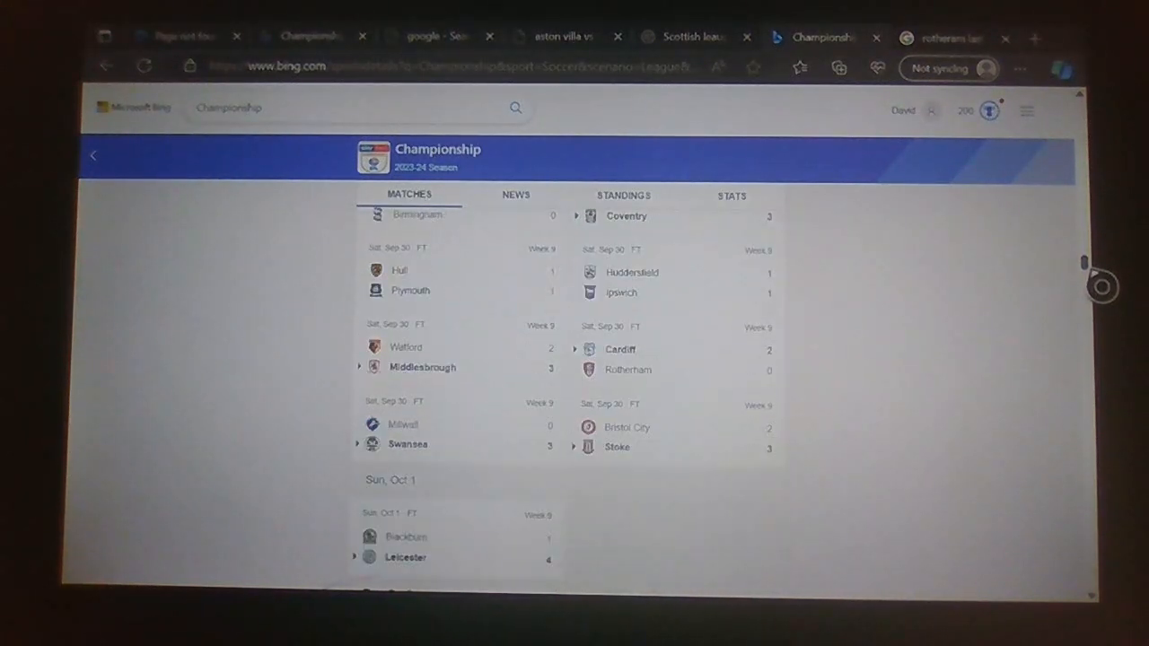
{"action": "scroll", "scroll_direction": "down", "scroll_amount": 3}
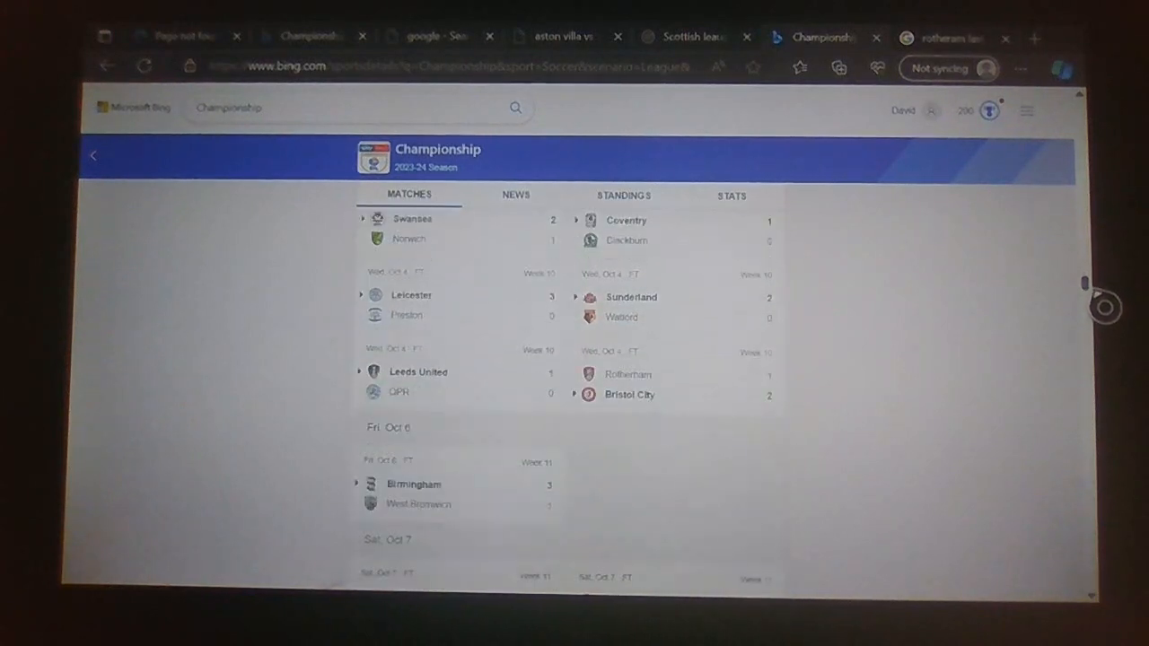
{"action": "scroll", "scroll_direction": "down", "scroll_amount": 3}
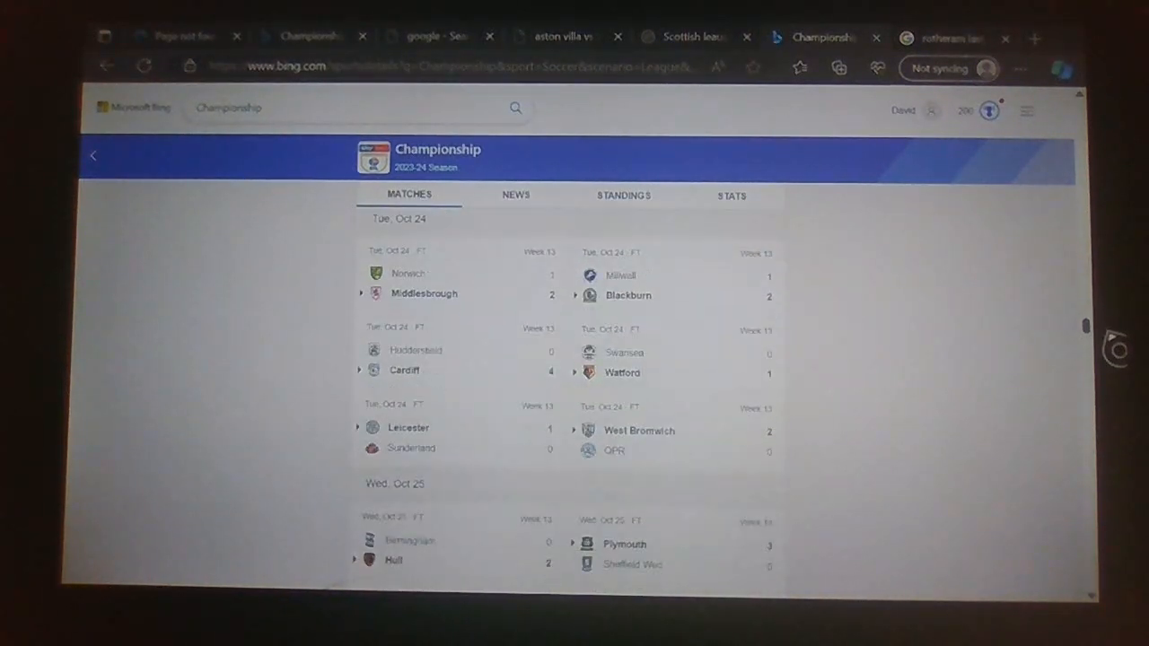
{"action": "scroll", "scroll_direction": "down", "scroll_amount": 3}
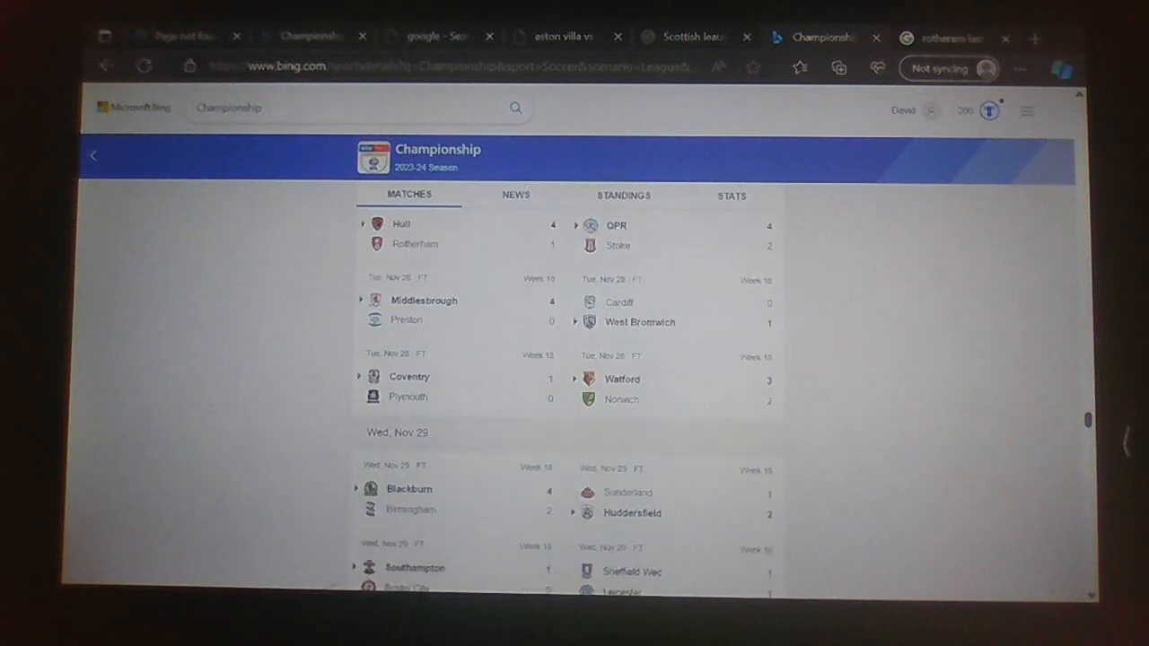
{"action": "scroll", "scroll_direction": "down", "scroll_amount": 3}
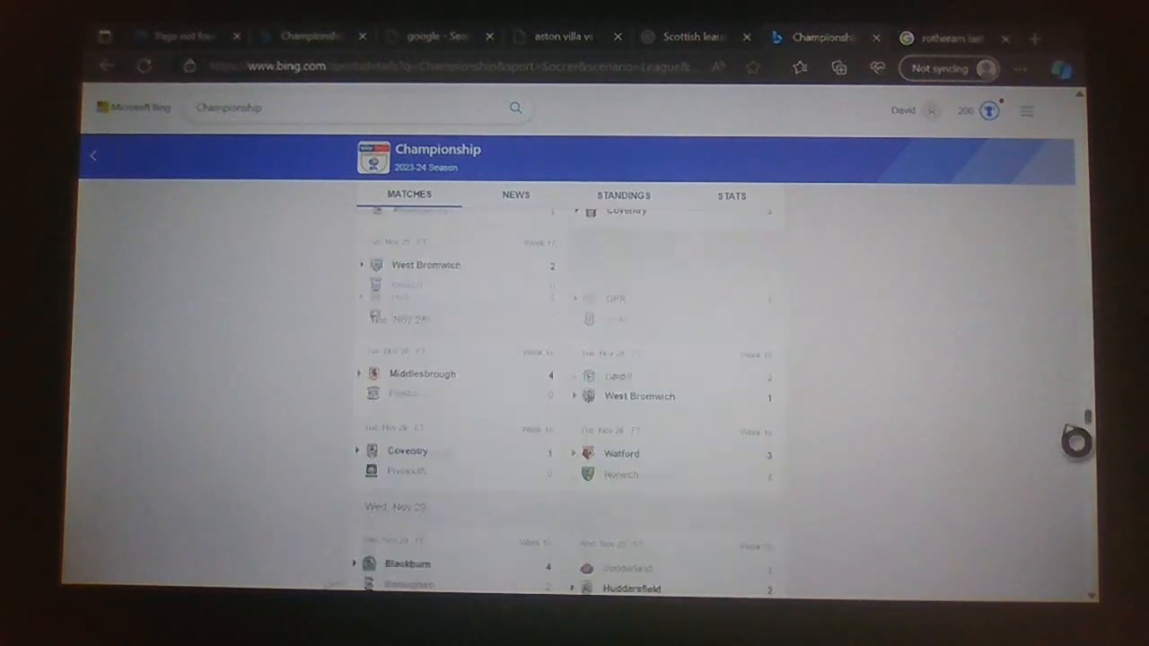
{"action": "scroll", "scroll_direction": "down", "scroll_amount": 3}
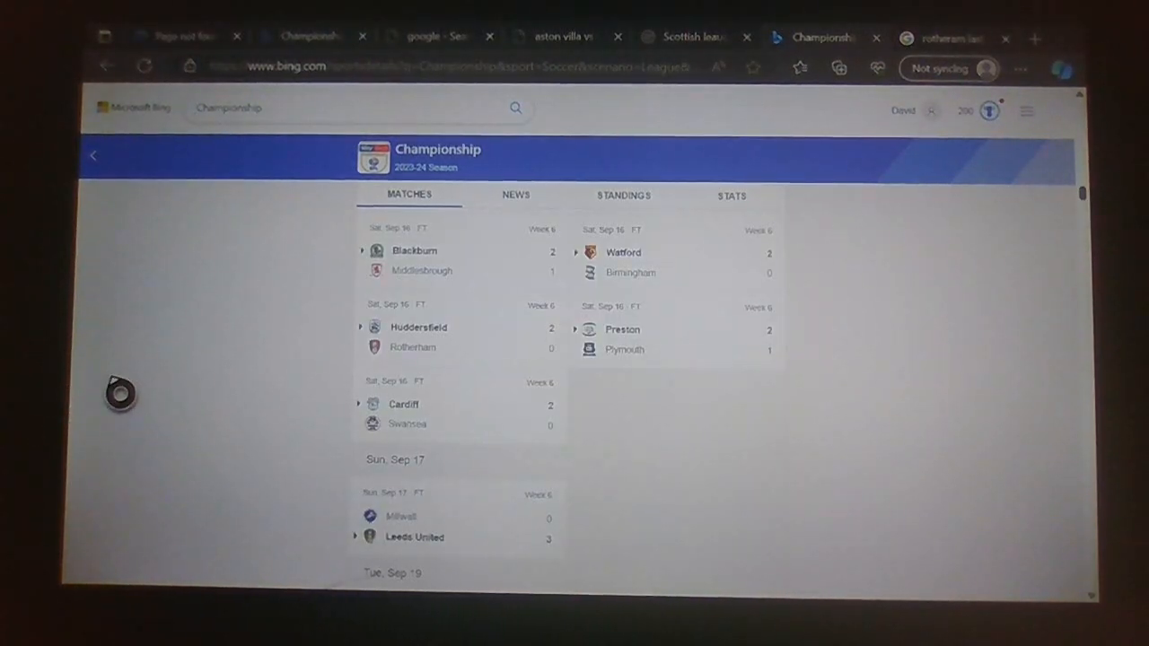
{"action": "scroll", "scroll_direction": "down", "scroll_amount": 3}
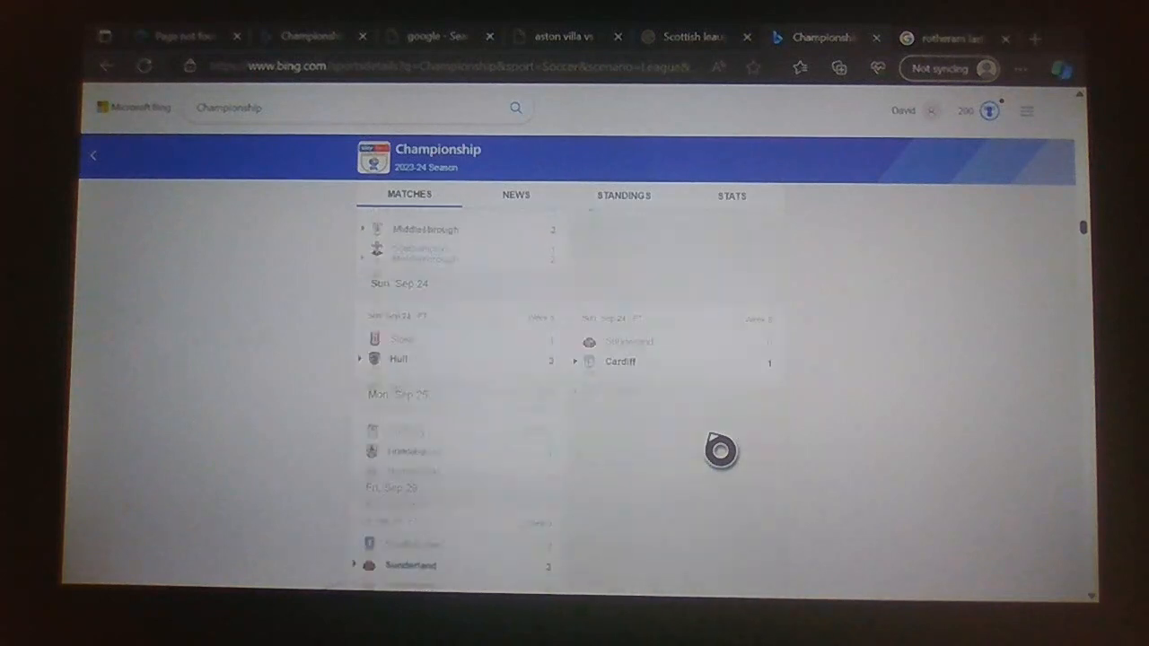
{"action": "scroll", "scroll_direction": "down", "scroll_amount": 3}
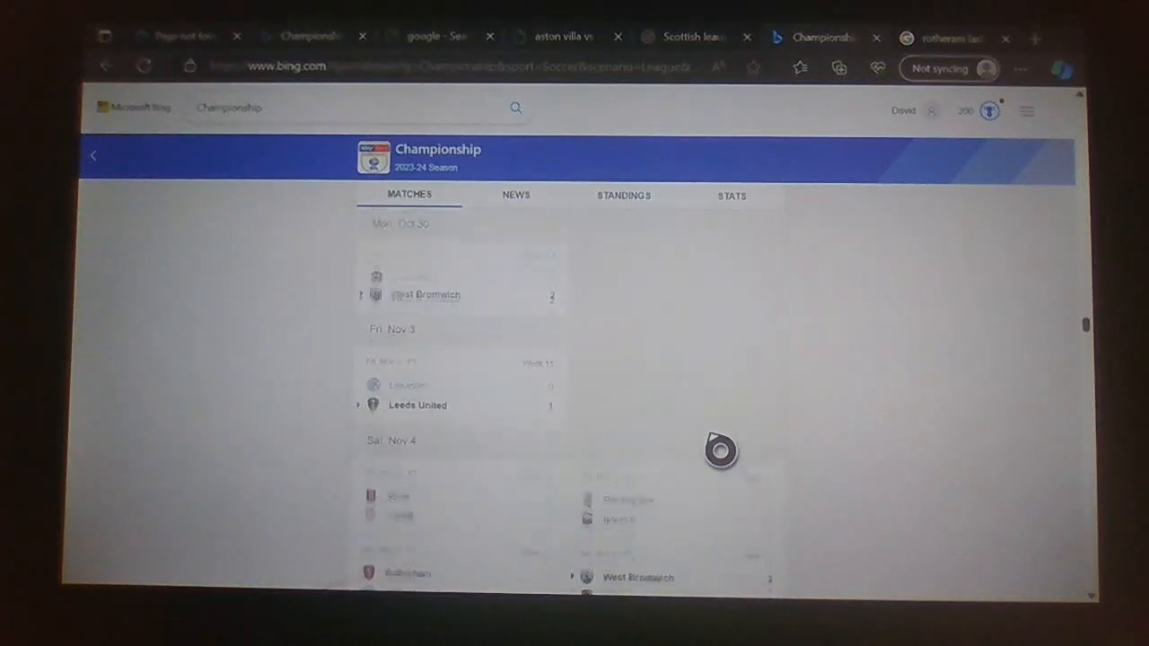